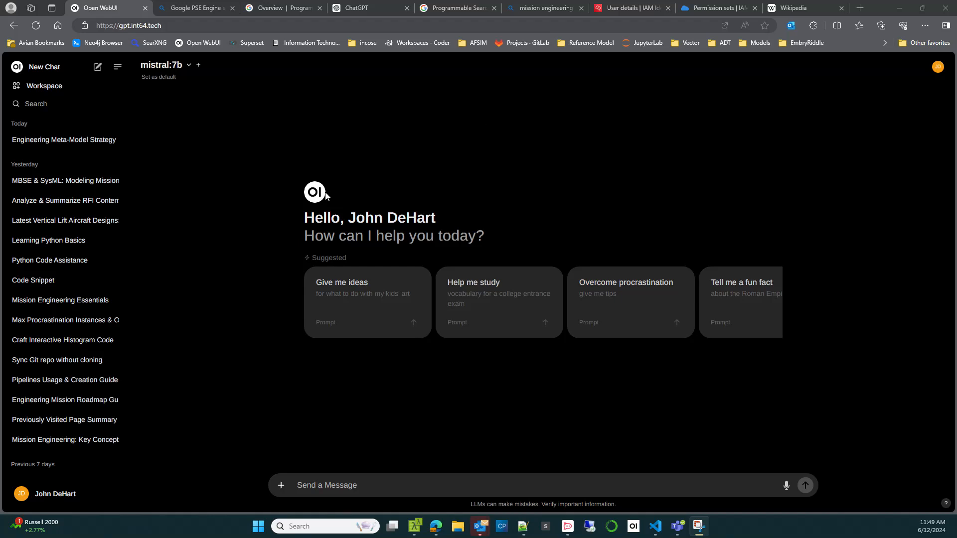
pyautogui.moveTo(268, 138)
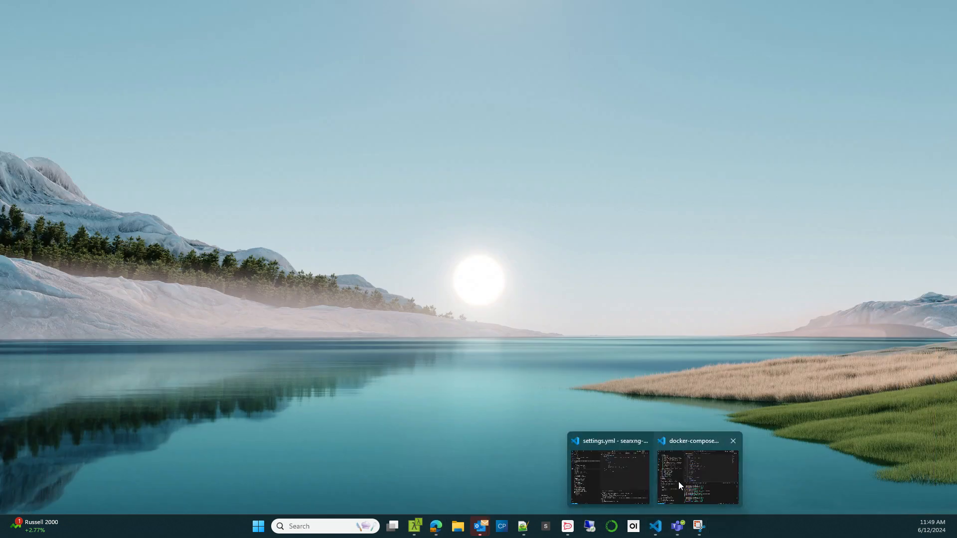
# Bring up docker-compose.yml maximized in VS Code, with the ollama service in view.
pyautogui.click(695, 474)
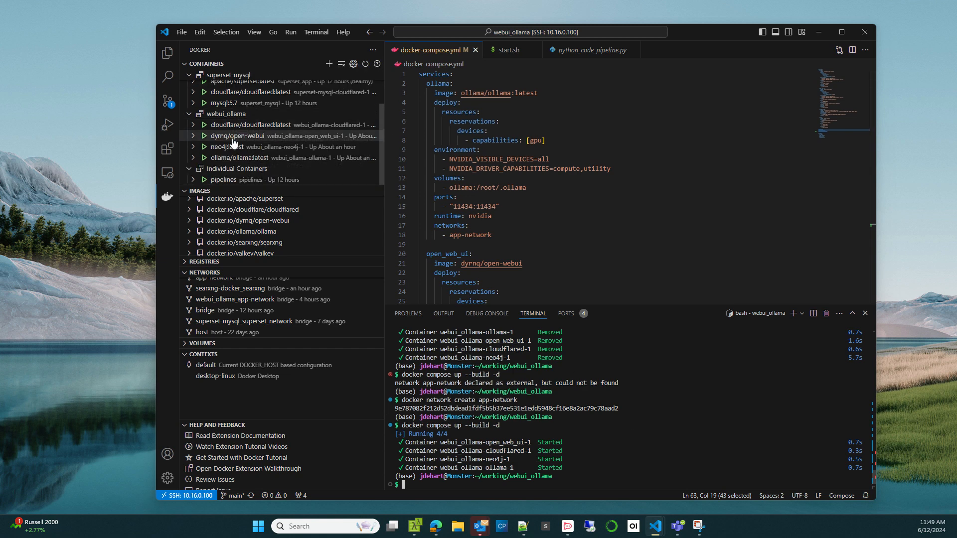
pyautogui.scroll(-3)
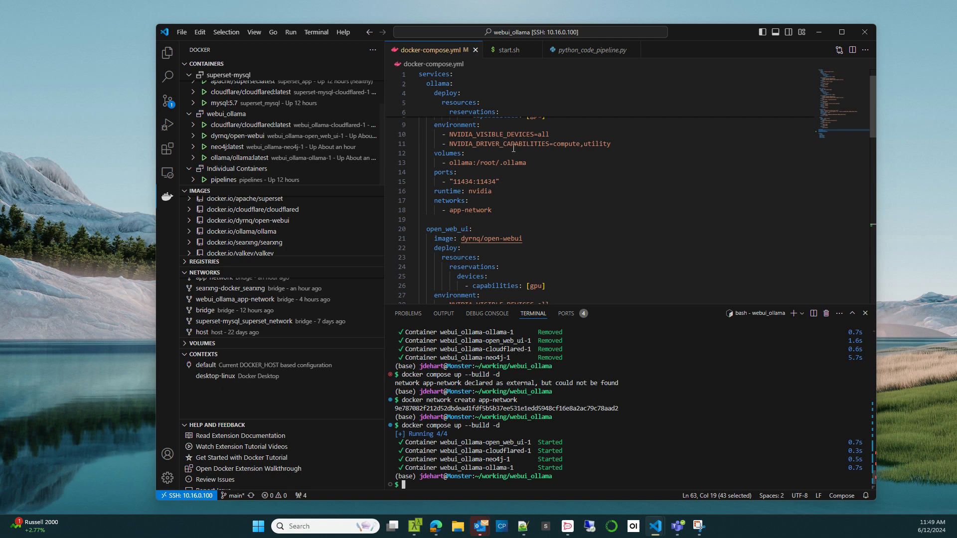
pyautogui.scroll(3)
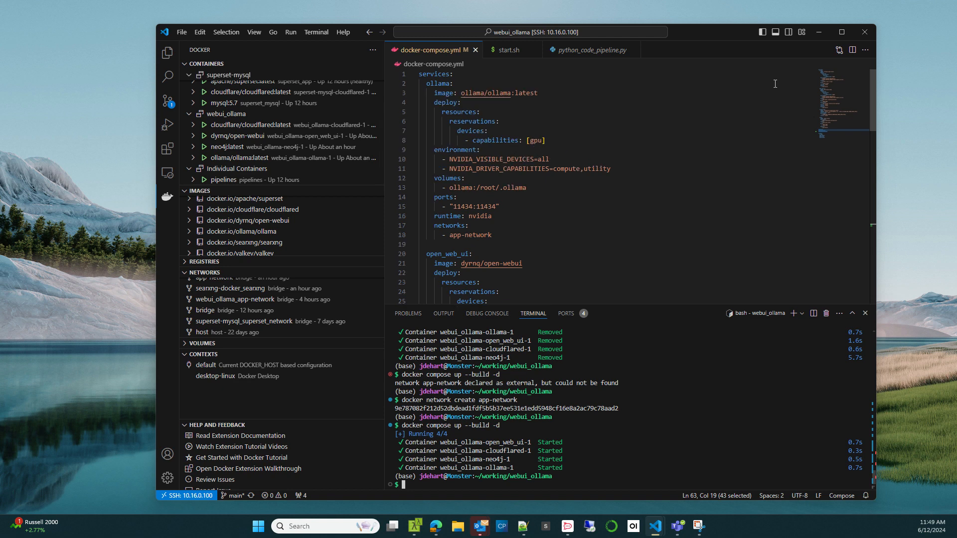
pyautogui.click(841, 32)
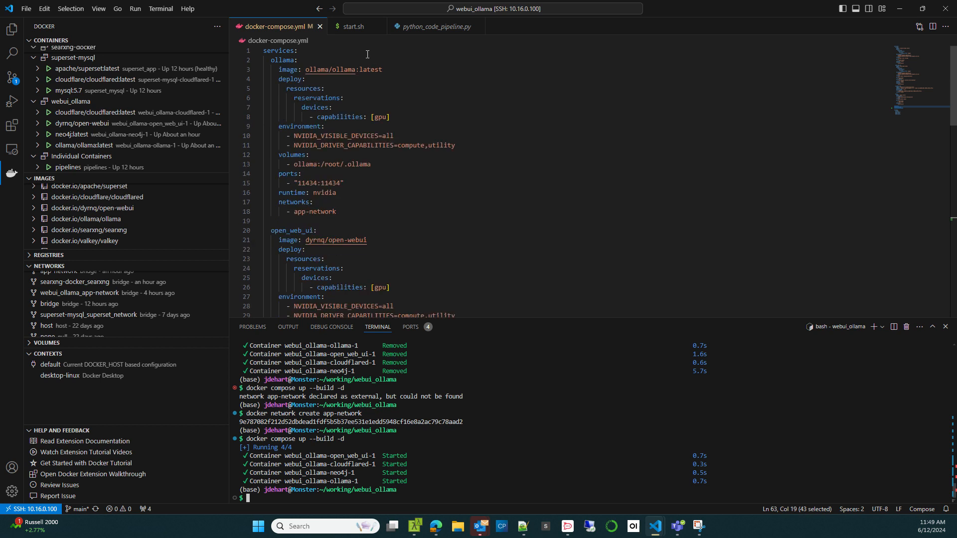
pyautogui.moveTo(370, 73)
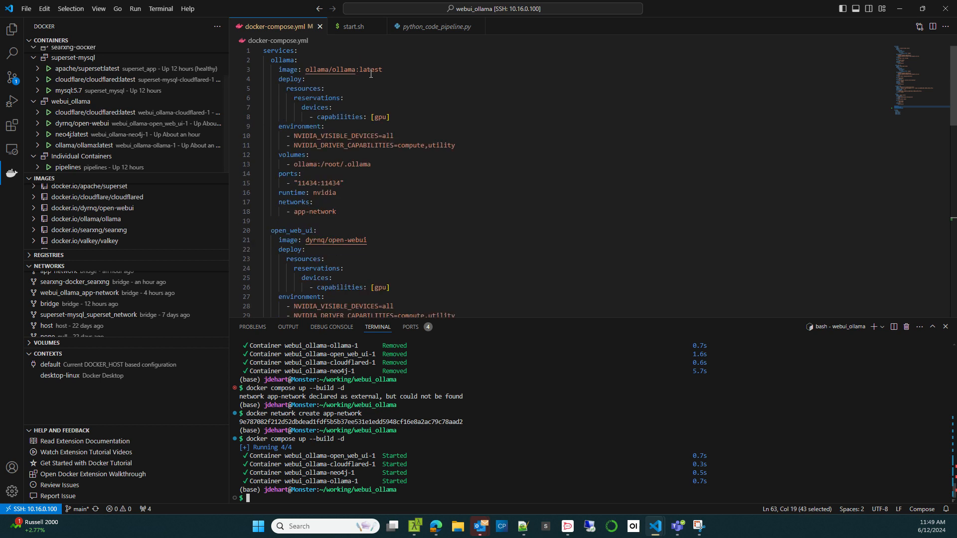
pyautogui.moveTo(150, 113)
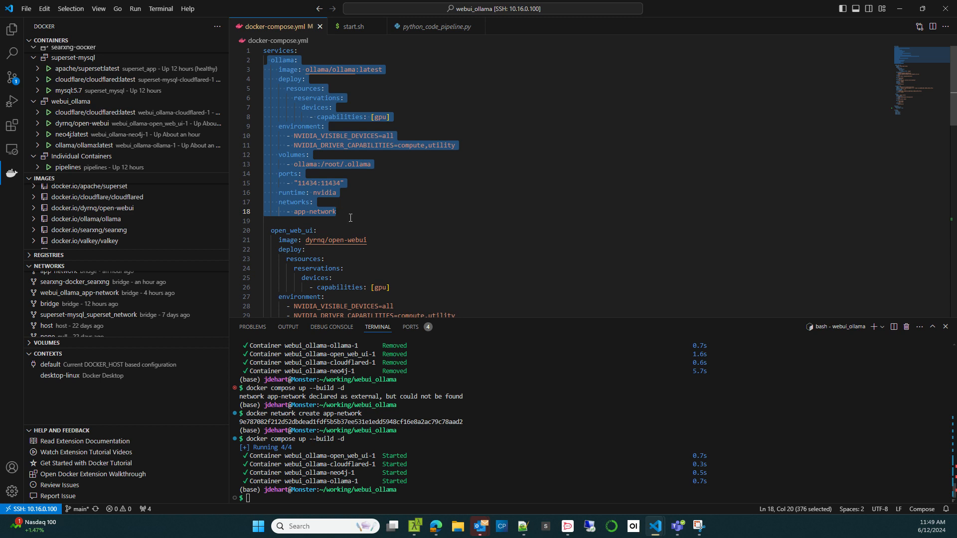
# Walk through the open_web_ui block (lines 20–39), then the cloudflared block (lines 41–47).
pyautogui.scroll(-3)
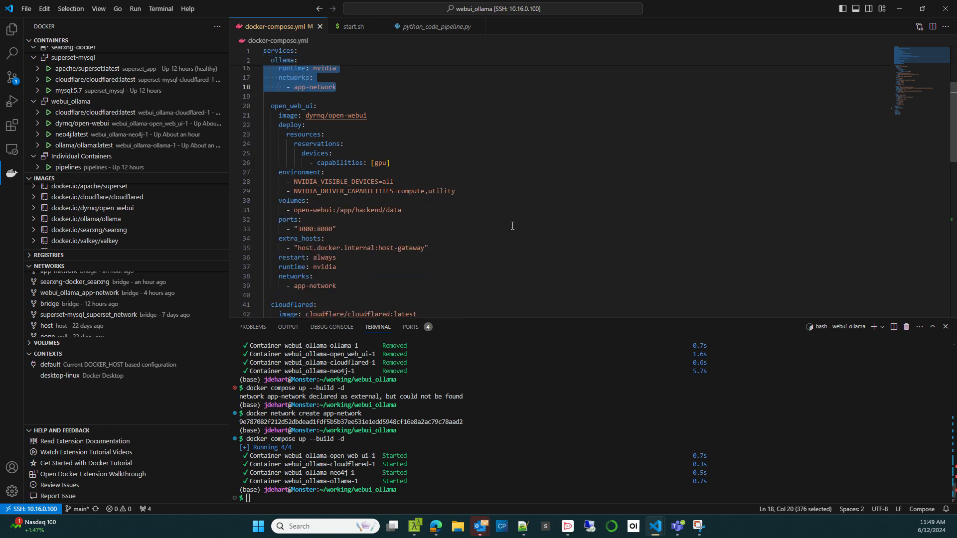
pyautogui.click(272, 106)
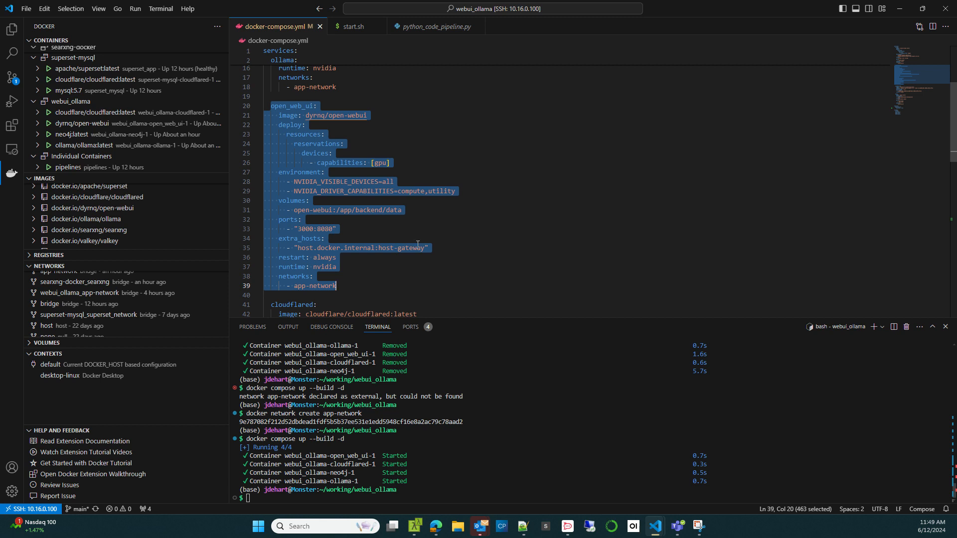
pyautogui.moveTo(505, 238)
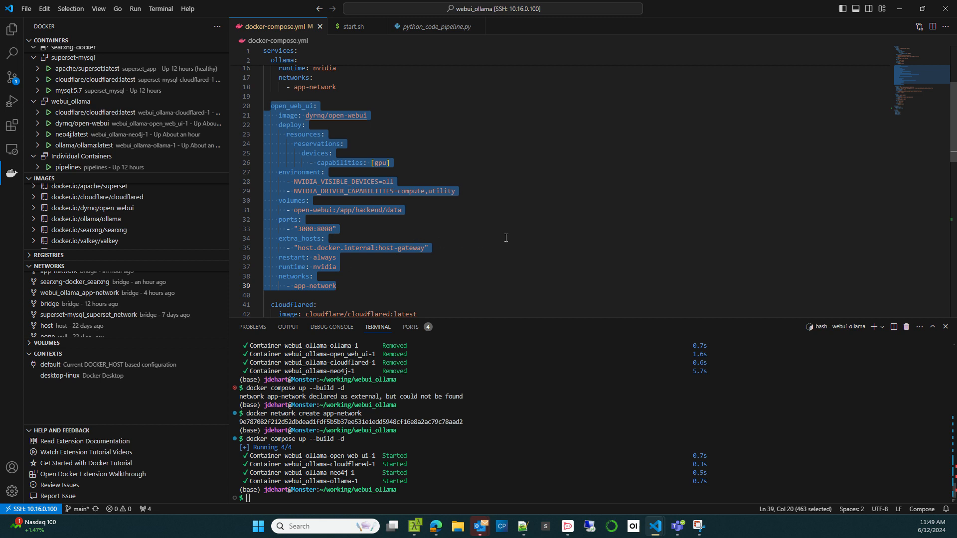
pyautogui.moveTo(401, 160)
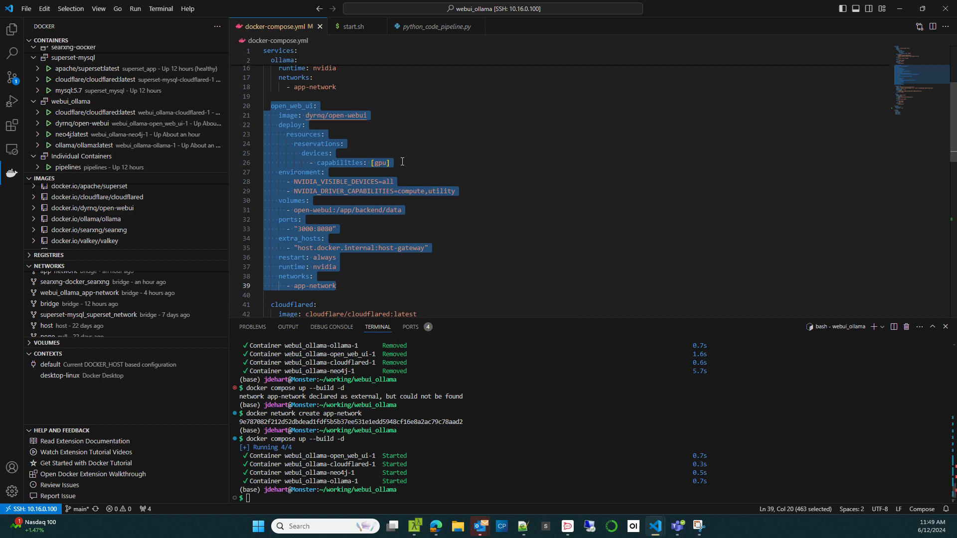
pyautogui.scroll(-3)
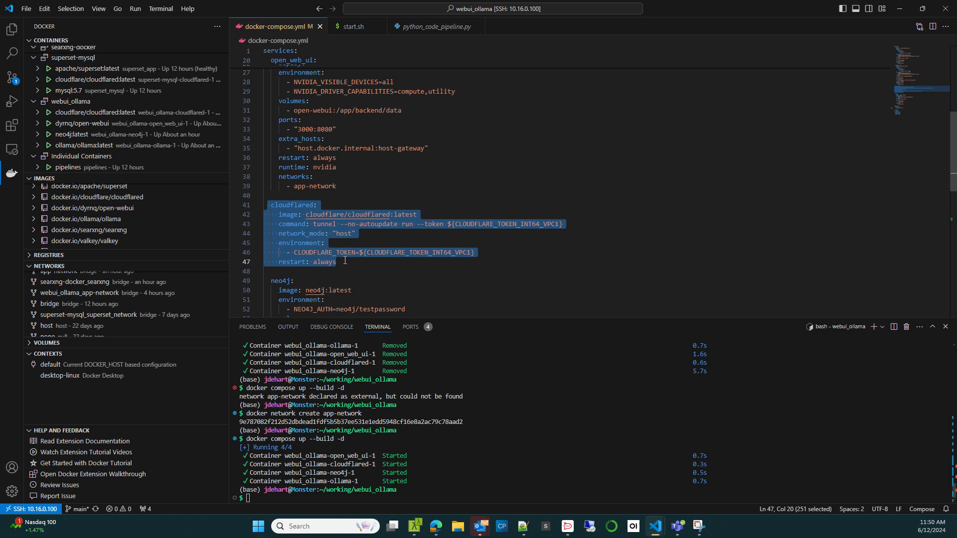
# Scroll down to the neo4j service and app-network at the end of docker-compose.yml.
pyautogui.scroll(-3)
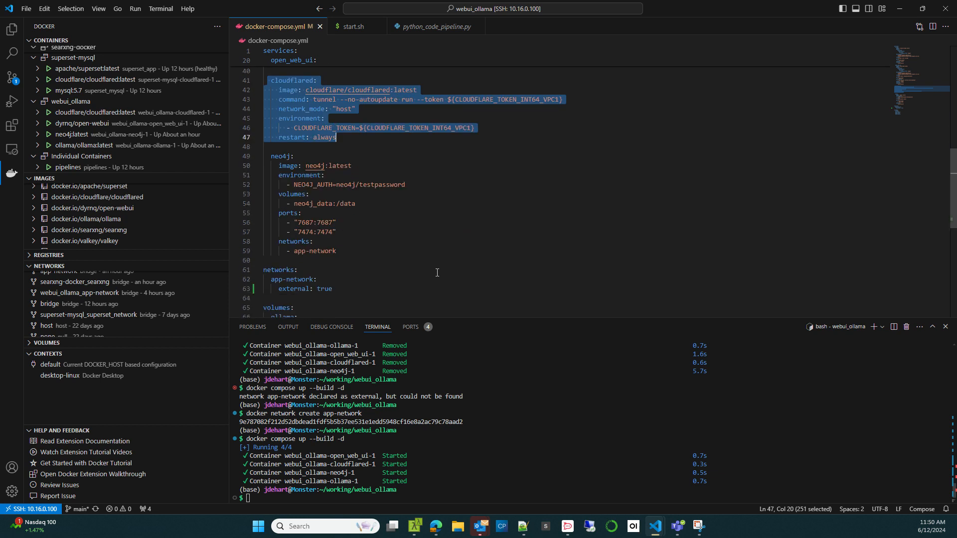
pyautogui.scroll(3)
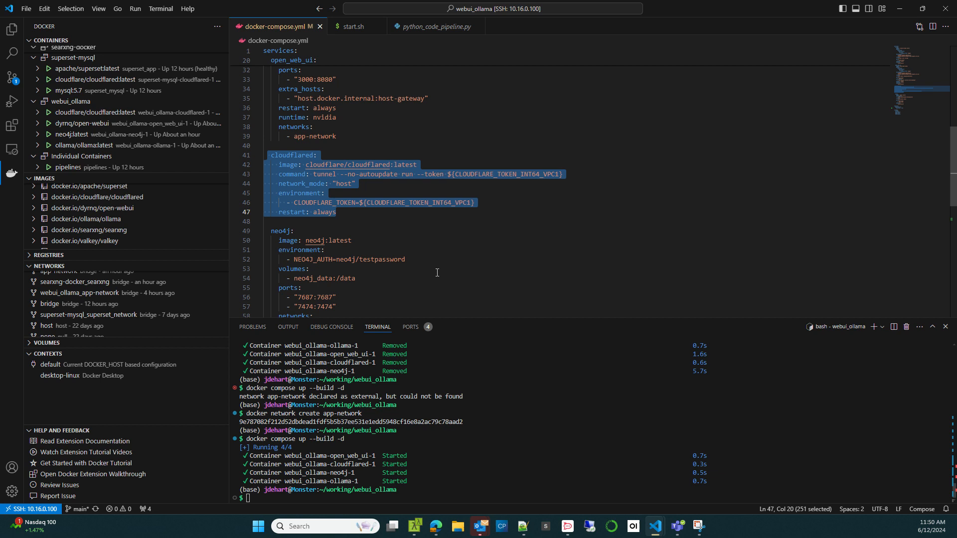
pyautogui.moveTo(655, 148)
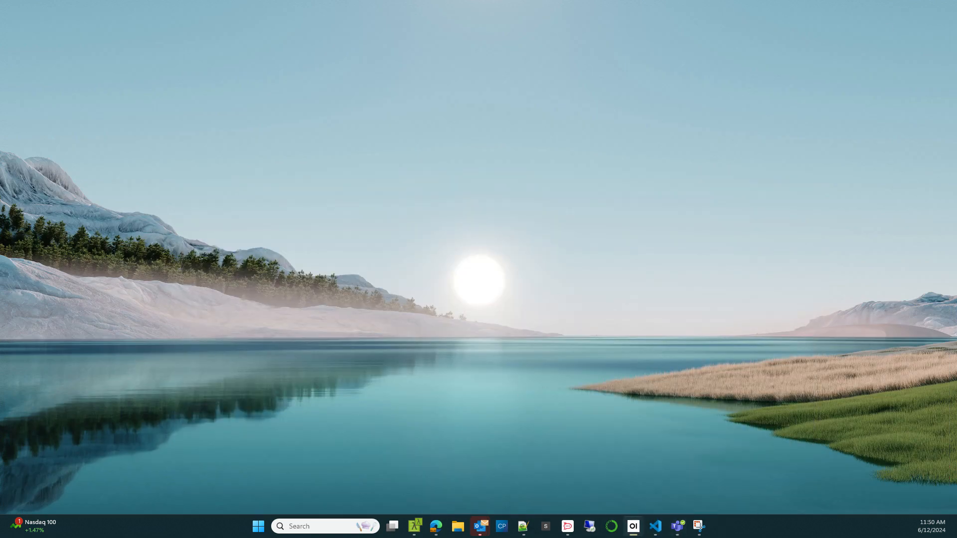
# Glance at the Open WebUI mistral:7b chat, then switch to Edge's Wikipedia tab.
pyautogui.click(633, 526)
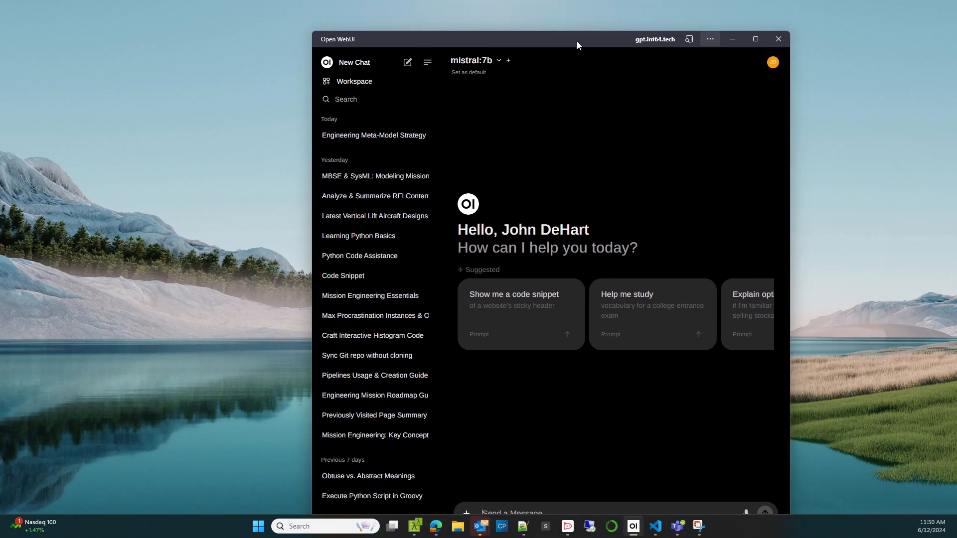
pyautogui.click(755, 38)
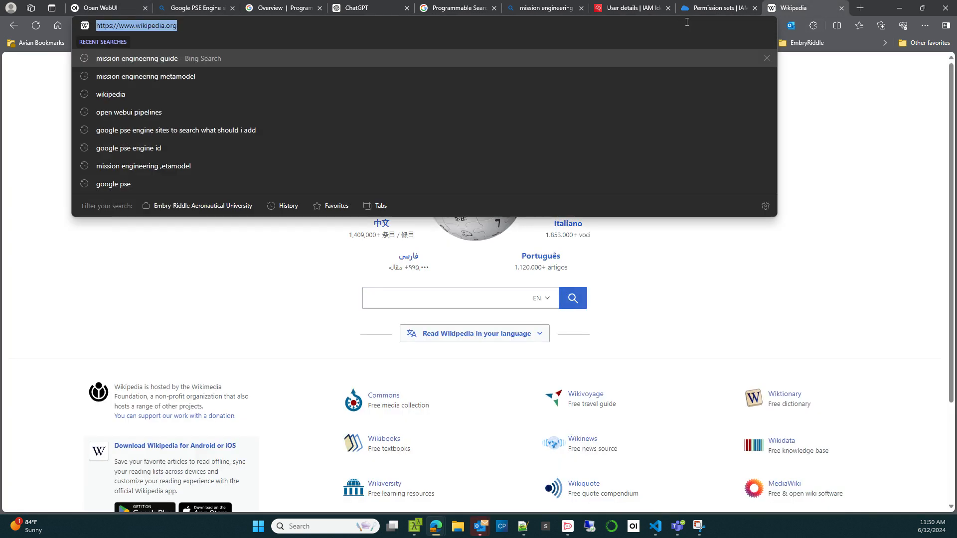
# Search Bing for 'cloudflare', go to cloudflare.com and log in to the dashboard.
pyautogui.write('cloudflare')
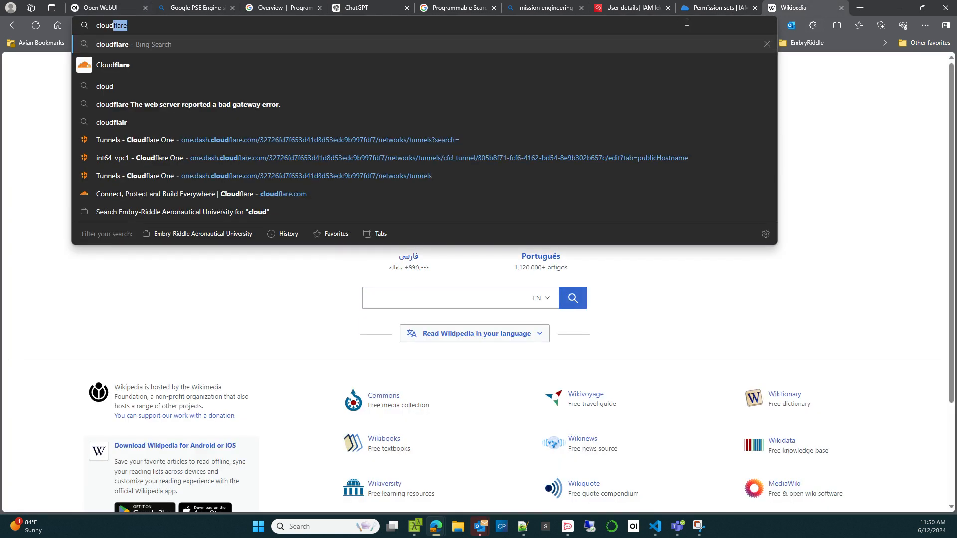
pyautogui.press('Return')
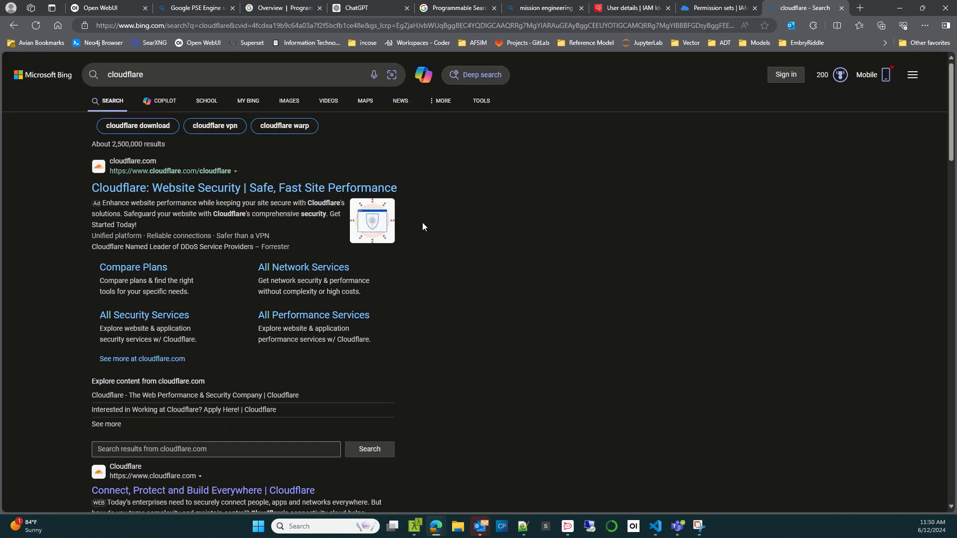
pyautogui.click(203, 490)
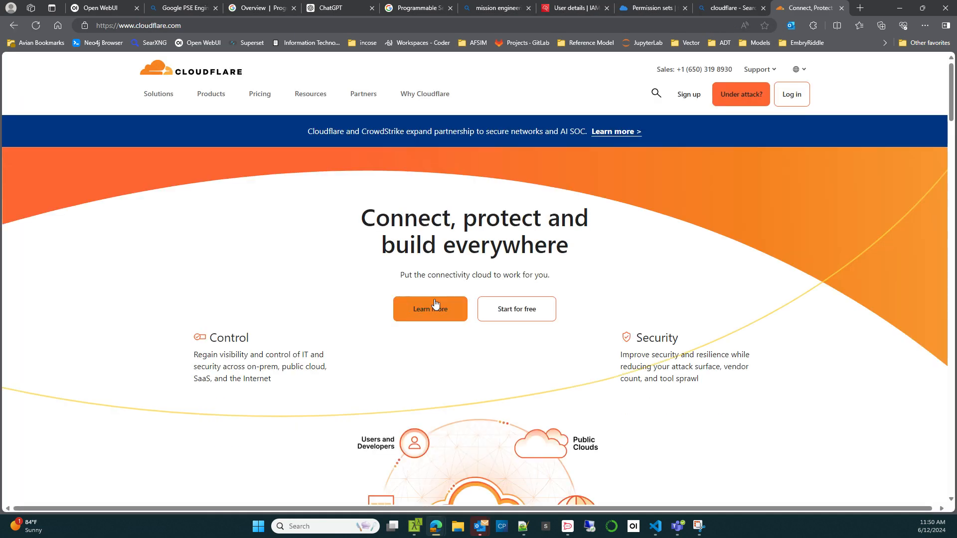
pyautogui.click(792, 94)
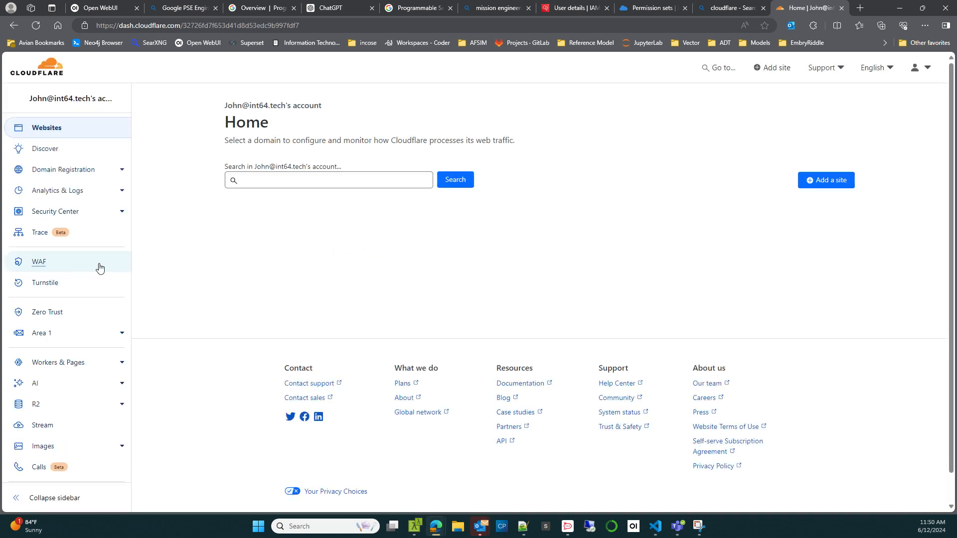
# View the Zero Trust tunnels list: two healthy, int64_vpc3 down, and open int64_vpc2's details.
pyautogui.click(46, 312)
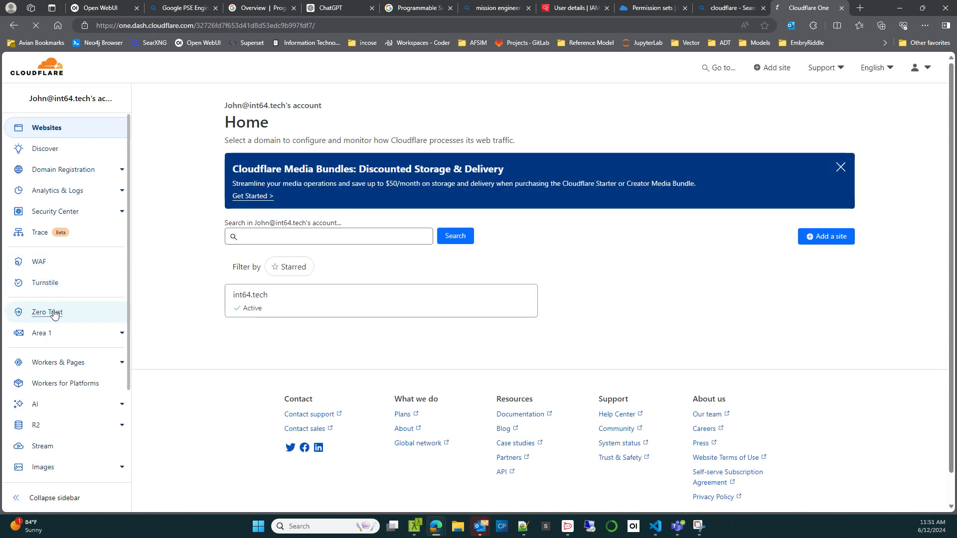
pyautogui.click(47, 312)
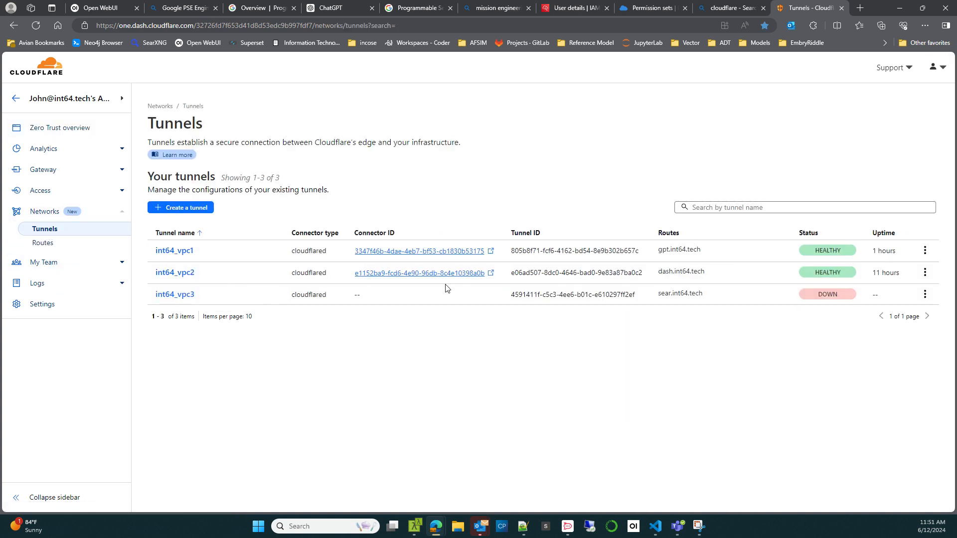
pyautogui.moveTo(188, 278)
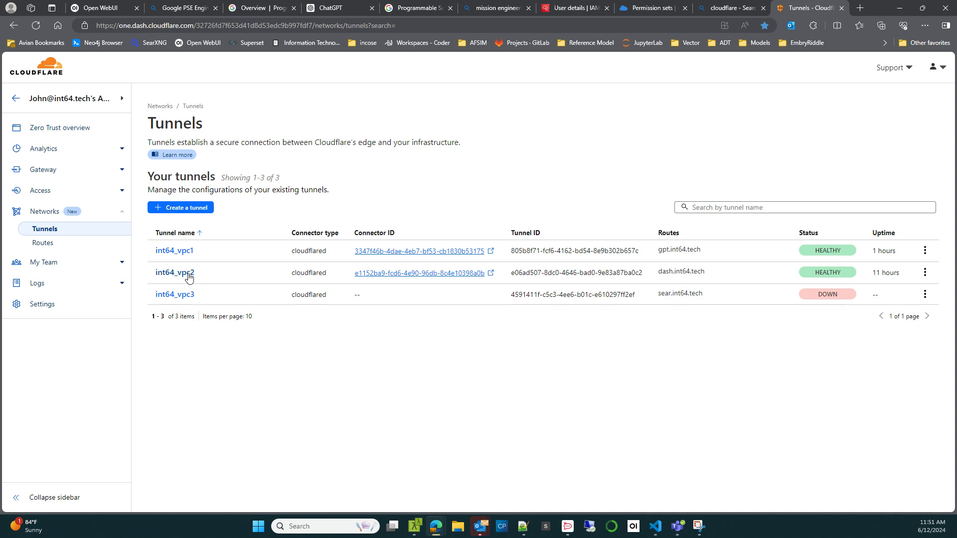
pyautogui.moveTo(194, 277)
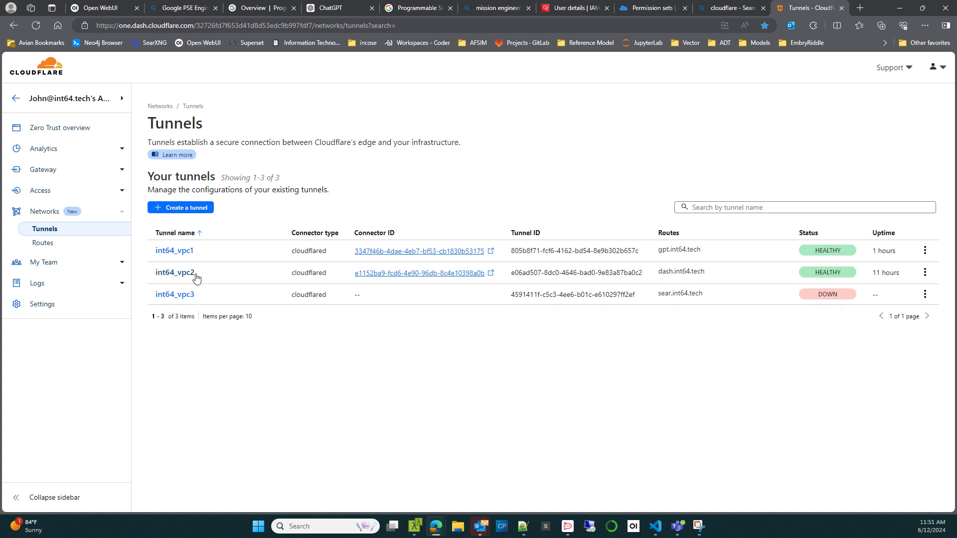
pyautogui.click(251, 43)
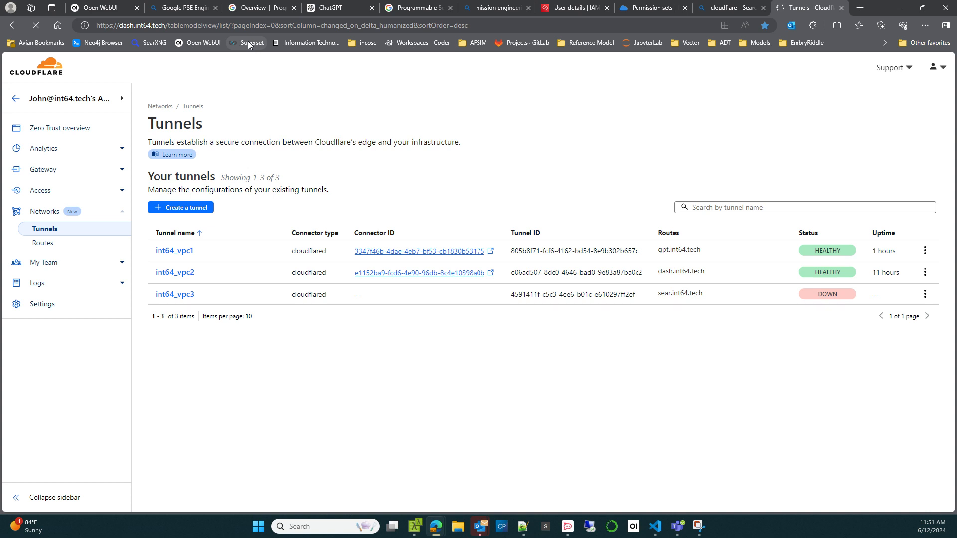
pyautogui.moveTo(204, 43)
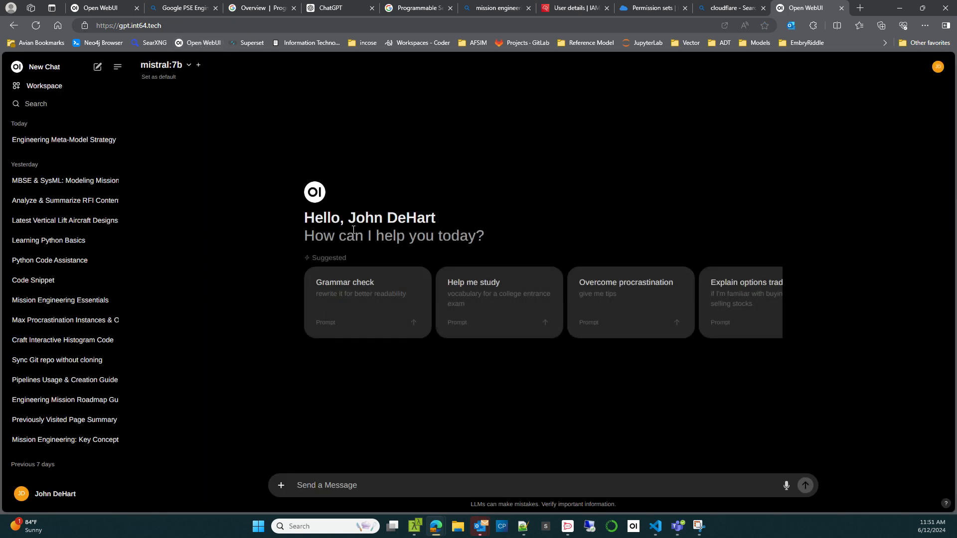
pyautogui.moveTo(386, 186)
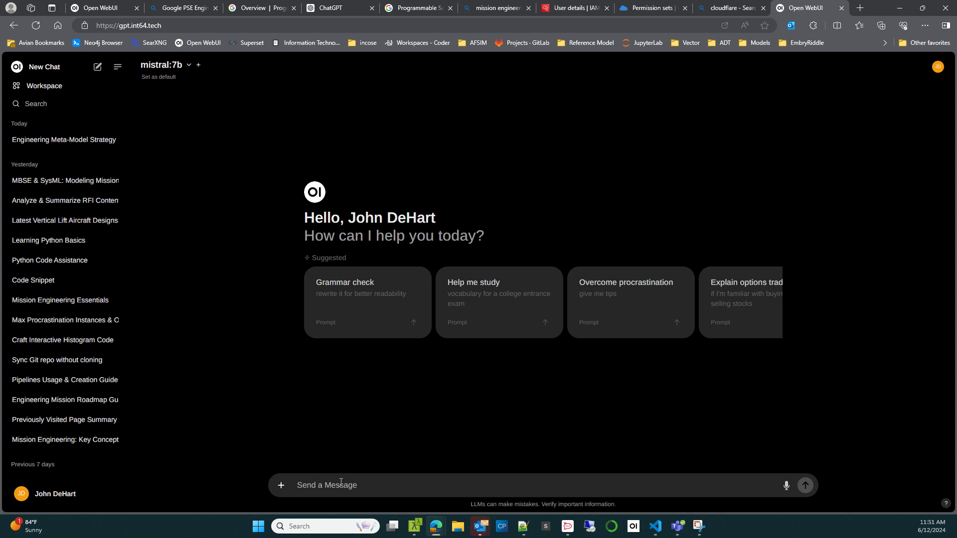
# Type 'Tell met about mission engineering' and check the model list, keeping mistral:7b.
pyautogui.write('Tell')
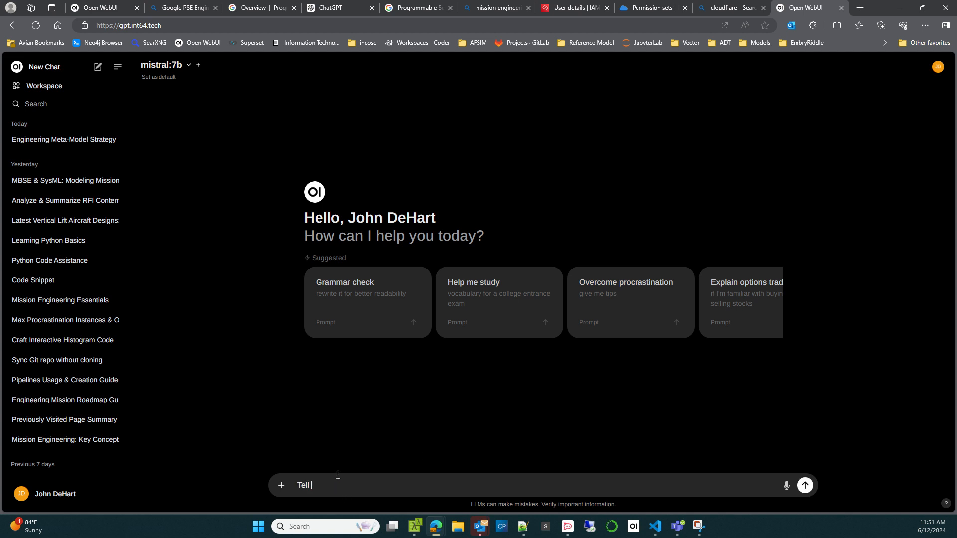
pyautogui.write('met about mis')
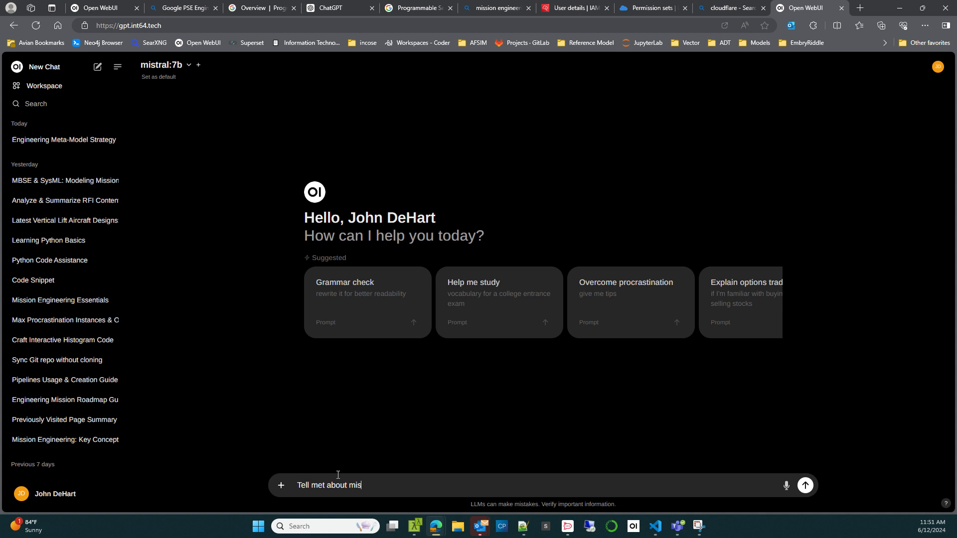
pyautogui.write('sion engine')
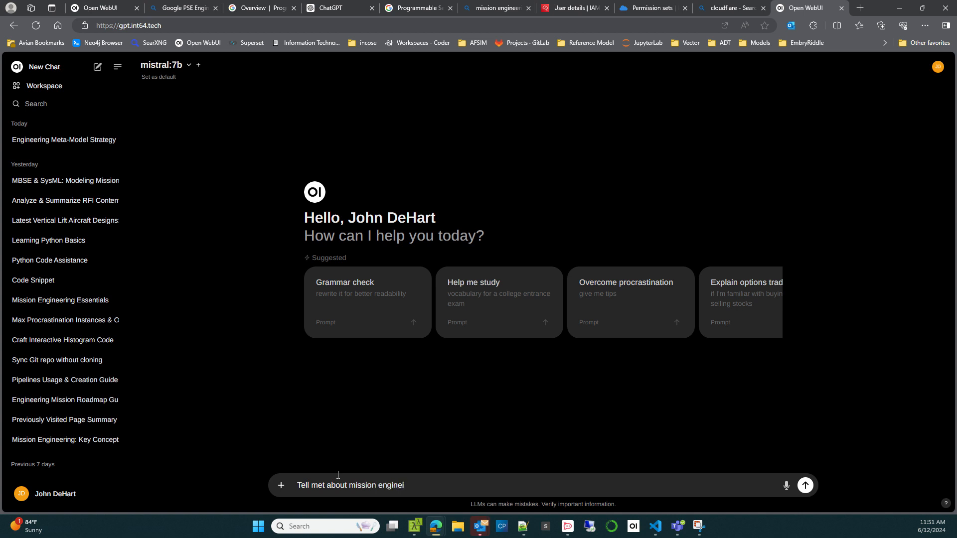
pyautogui.write('irng')
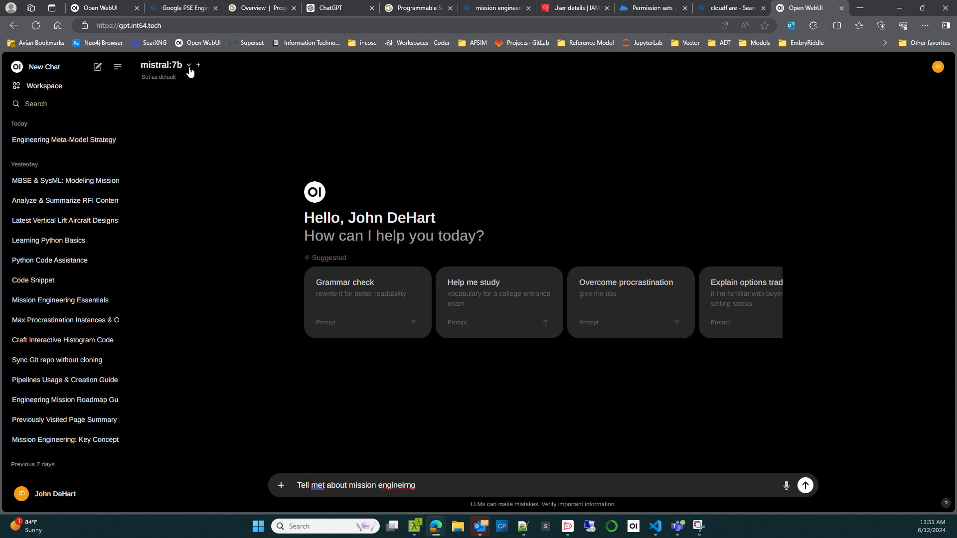
pyautogui.click(165, 65)
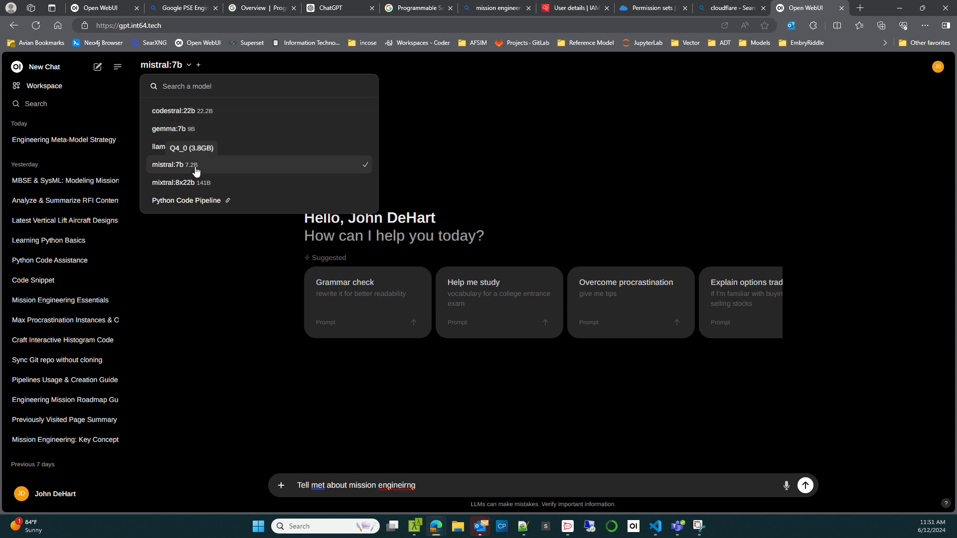
pyautogui.moveTo(231, 151)
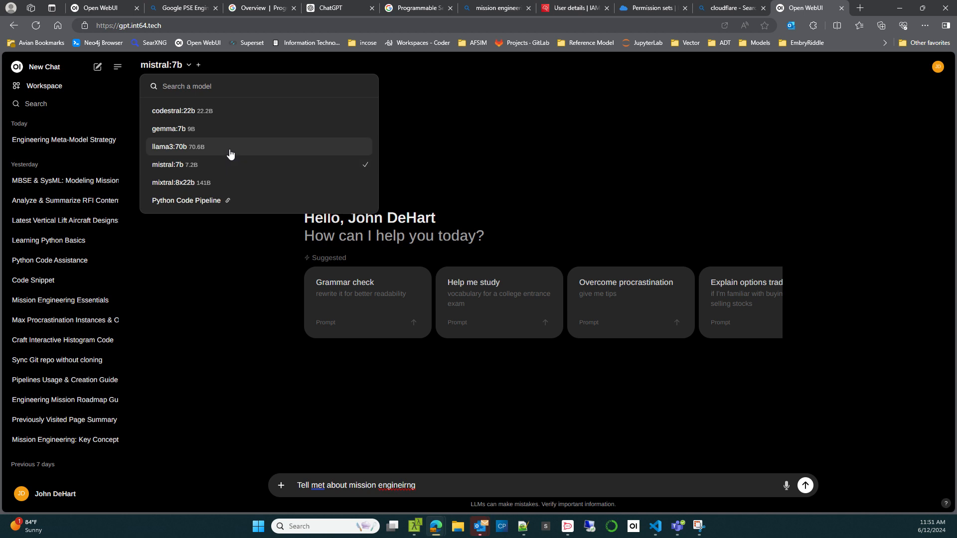
pyautogui.click(214, 295)
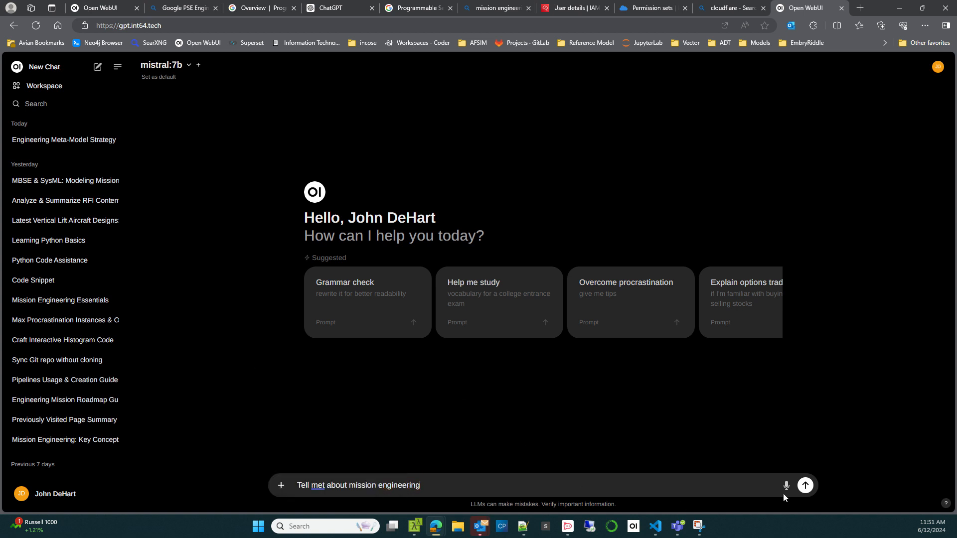
pyautogui.click(805, 485)
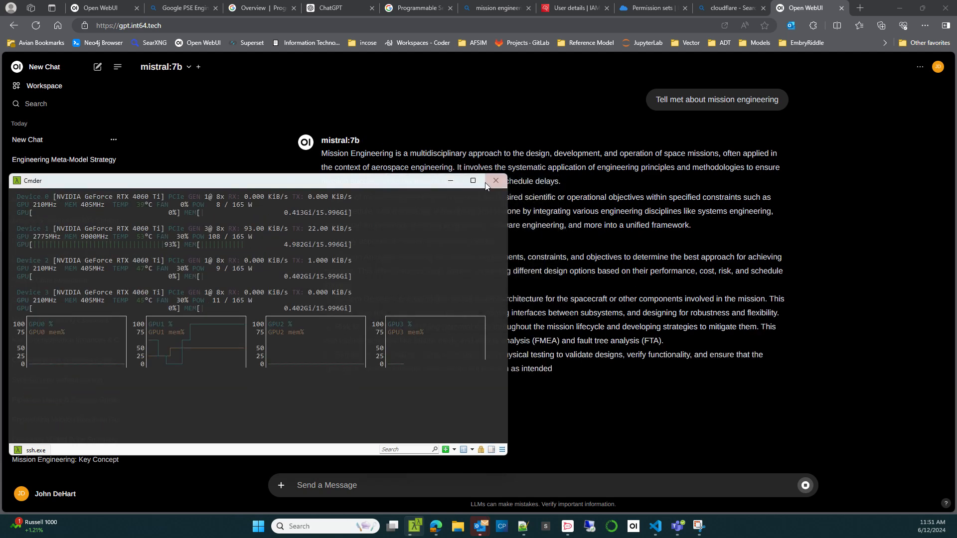
pyautogui.click(495, 180)
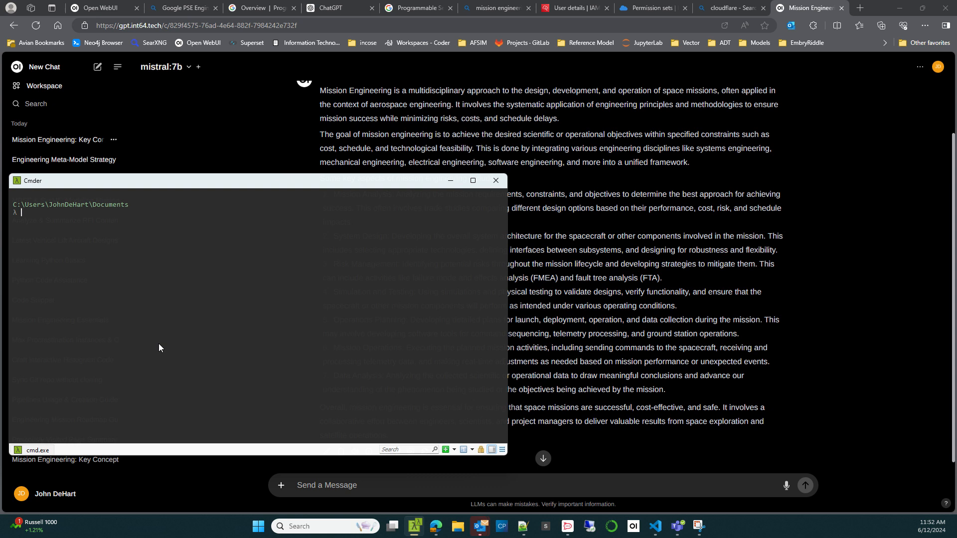
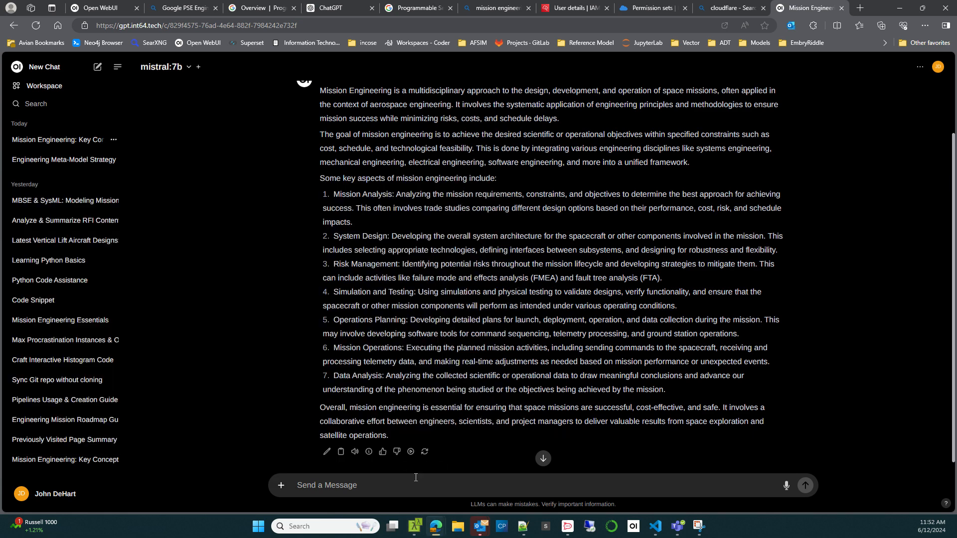
pyautogui.scroll(3)
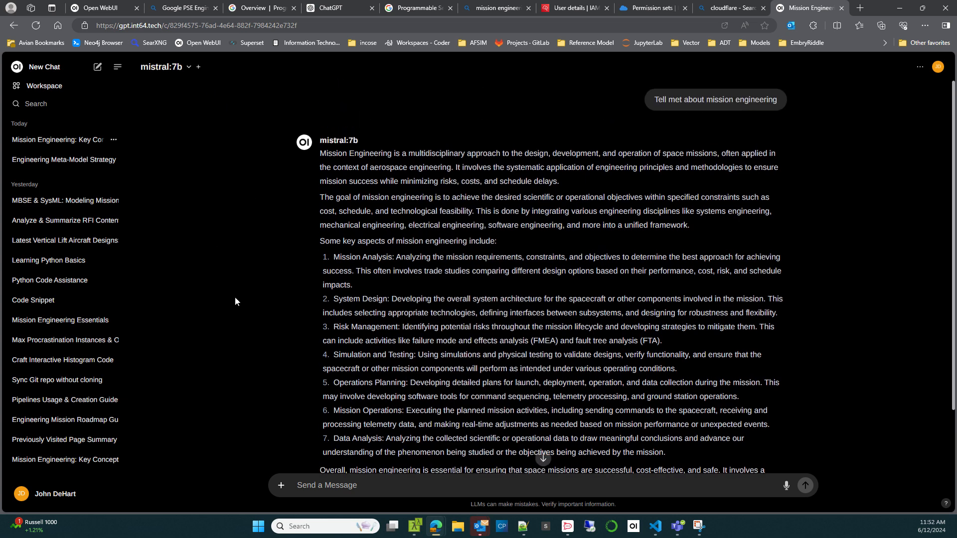
pyautogui.click(281, 485)
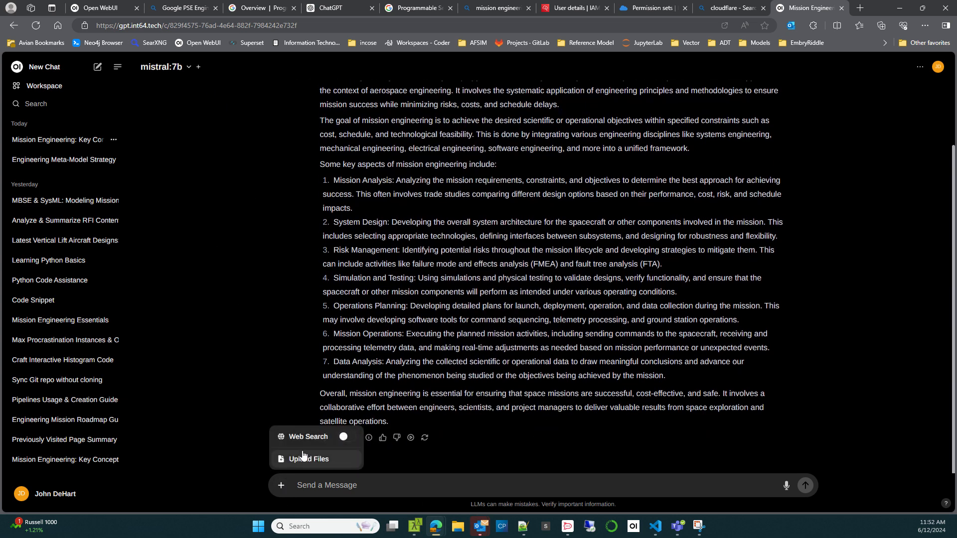
pyautogui.moveTo(277, 378)
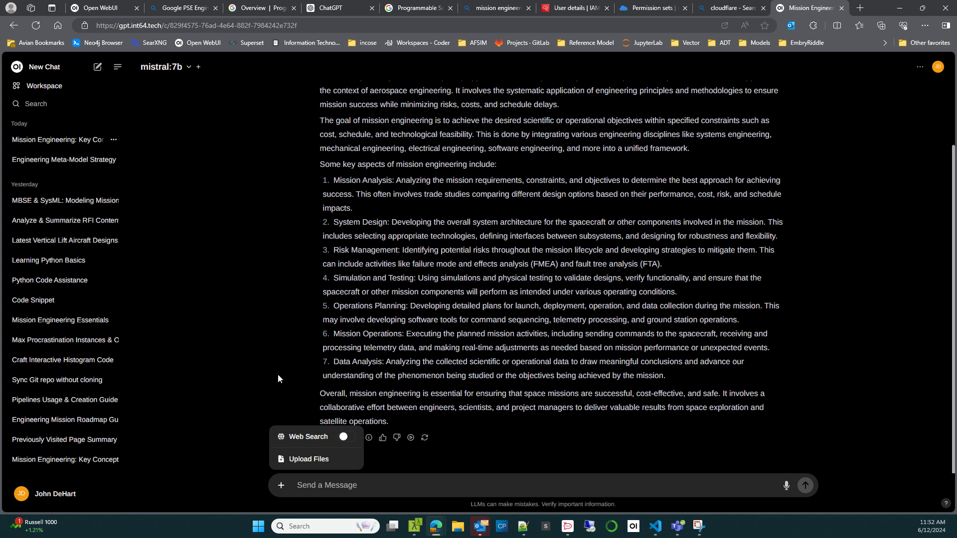
pyautogui.click(44, 86)
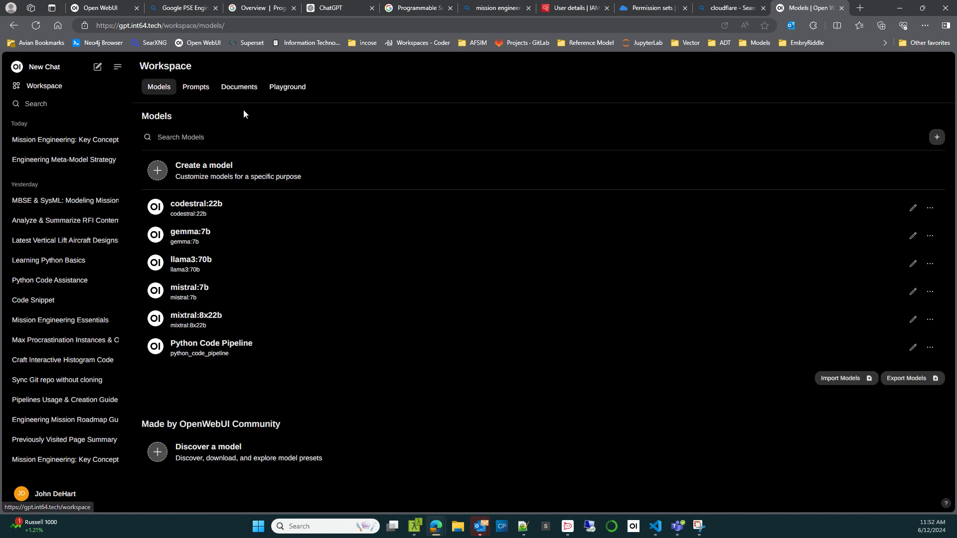
# Filter the Documents library by #mission engineering, #mbse, #nasa, then #dod tags.
pyautogui.click(239, 87)
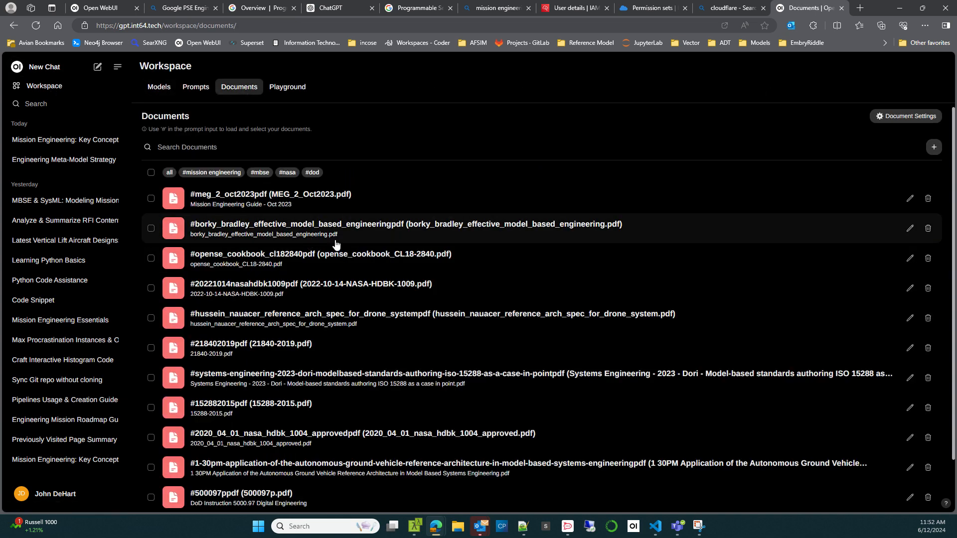
pyautogui.click(212, 173)
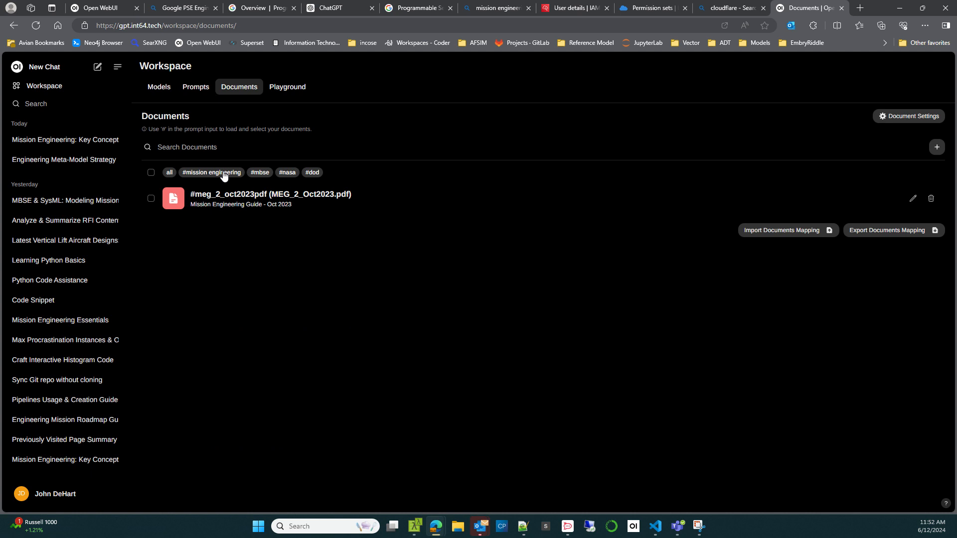
pyautogui.click(259, 172)
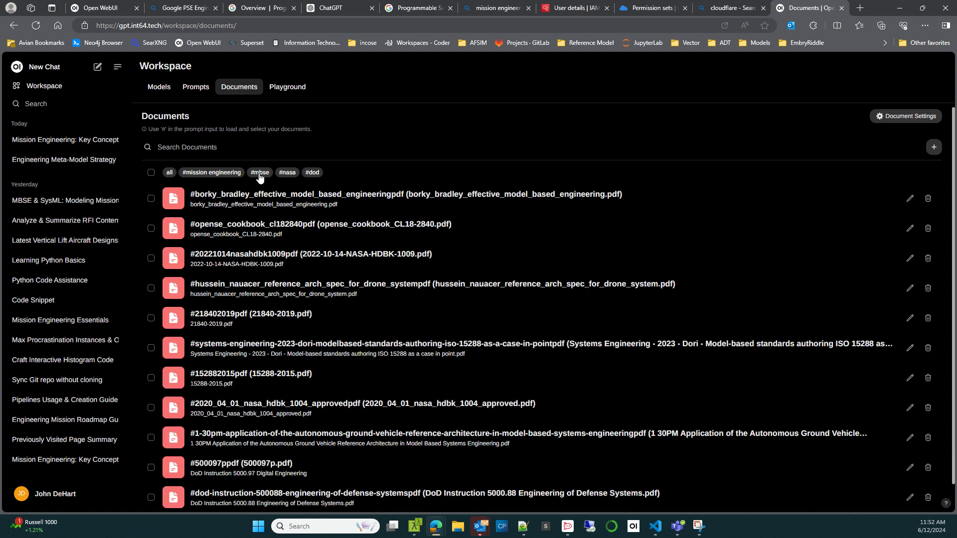
pyautogui.click(287, 172)
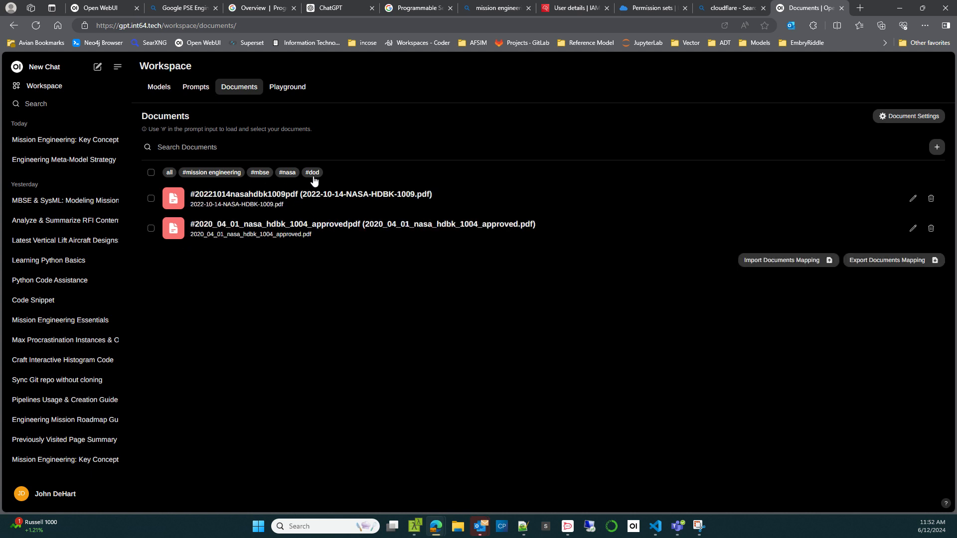
pyautogui.click(313, 172)
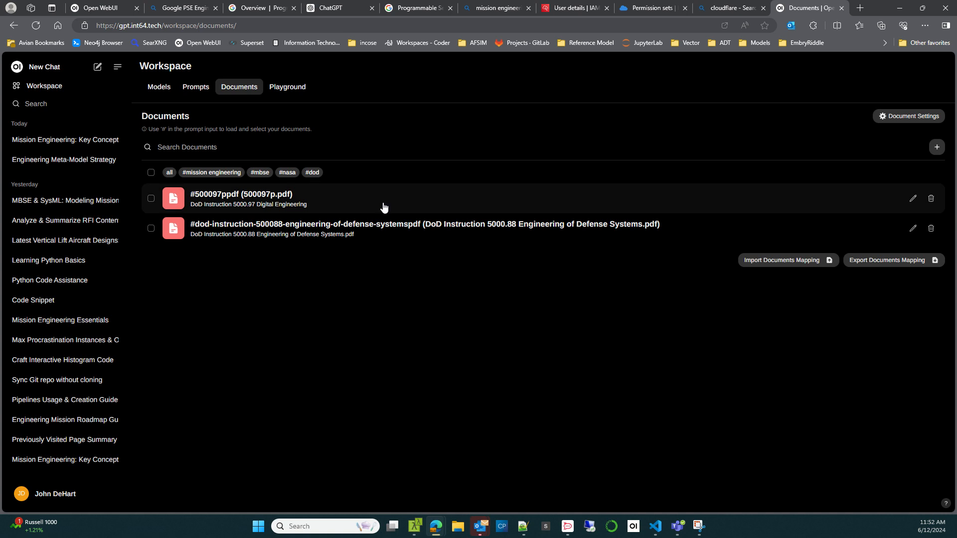
pyautogui.moveTo(382, 217)
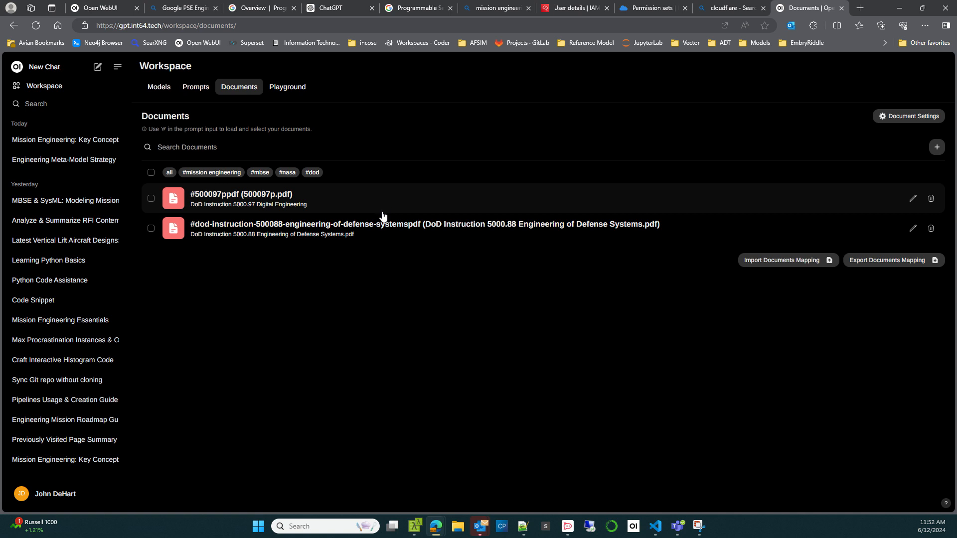
pyautogui.moveTo(169, 128)
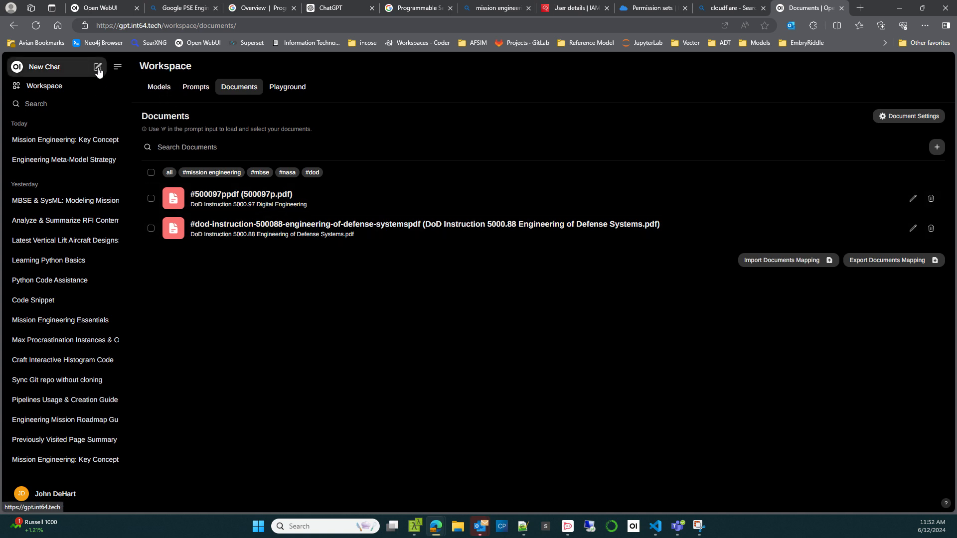
# In a new chat, attach #mission engineering and send 'Tell me about mission engineering'.
pyautogui.click(97, 66)
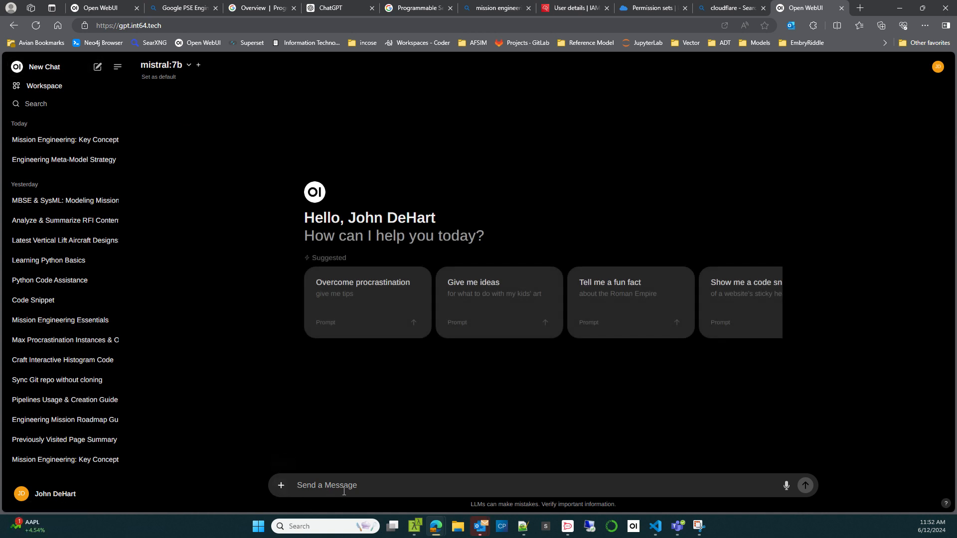
pyautogui.write('#')
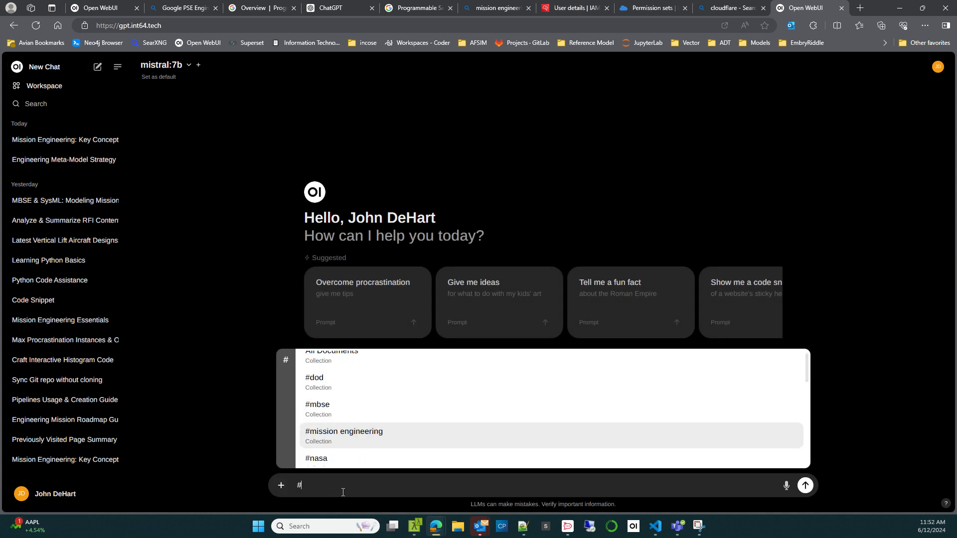
pyautogui.click(344, 431)
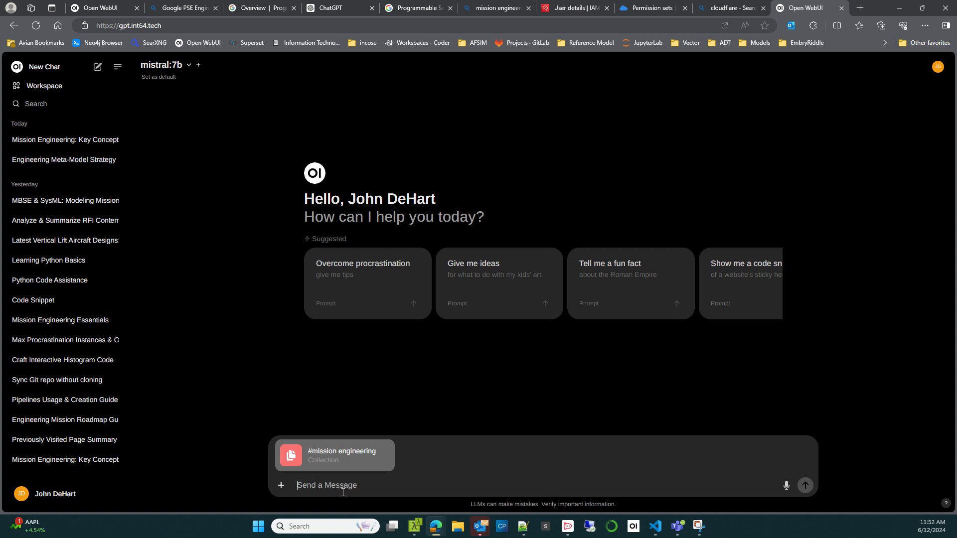
pyautogui.write('Tell me')
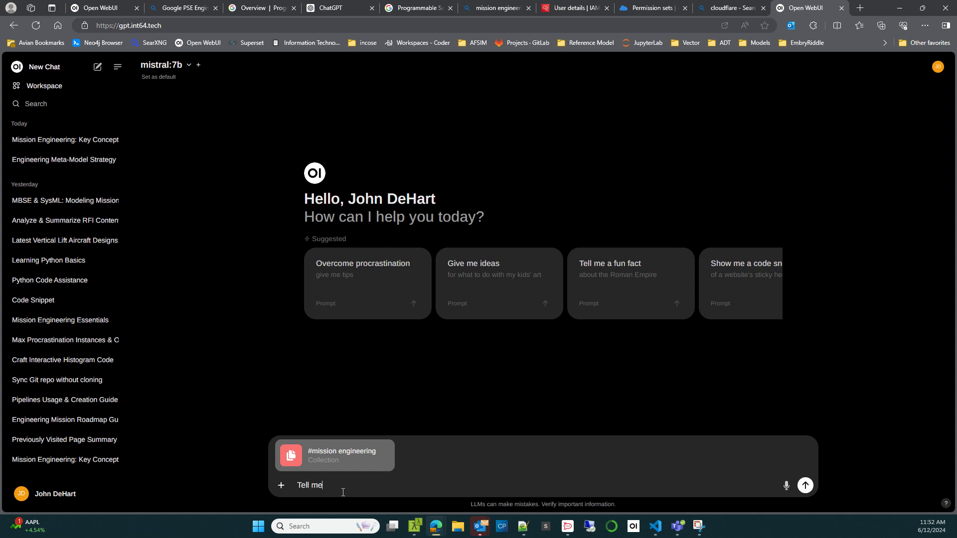
pyautogui.write('about miss')
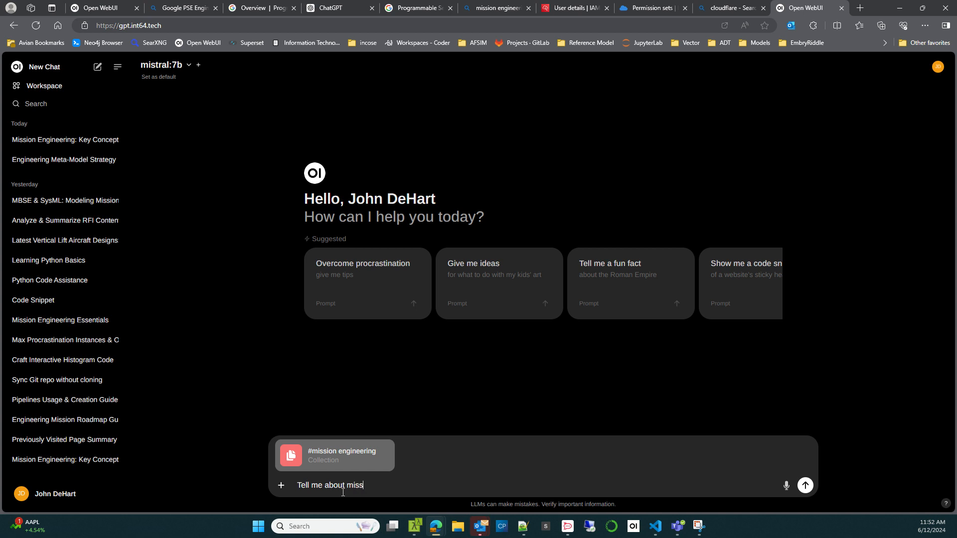
pyautogui.write('ion enginee')
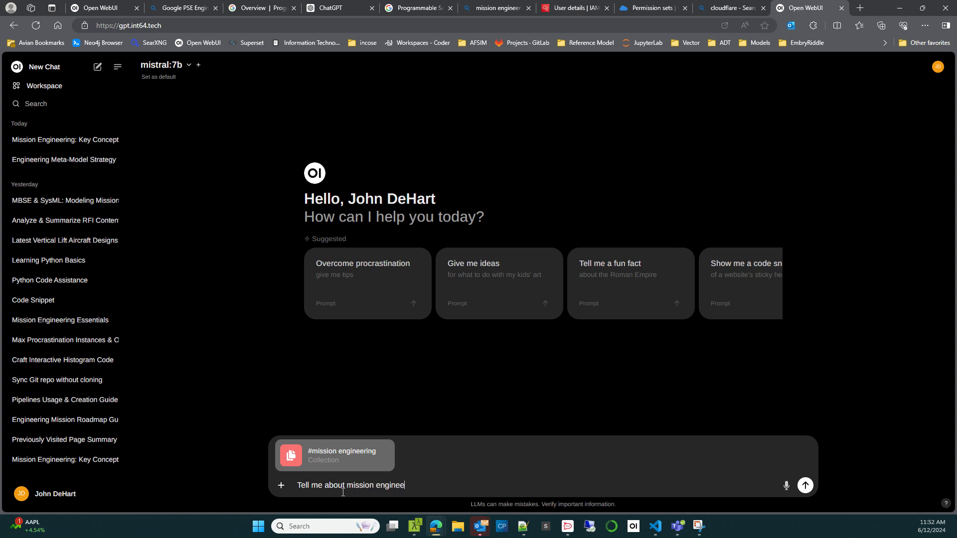
pyautogui.click(805, 485)
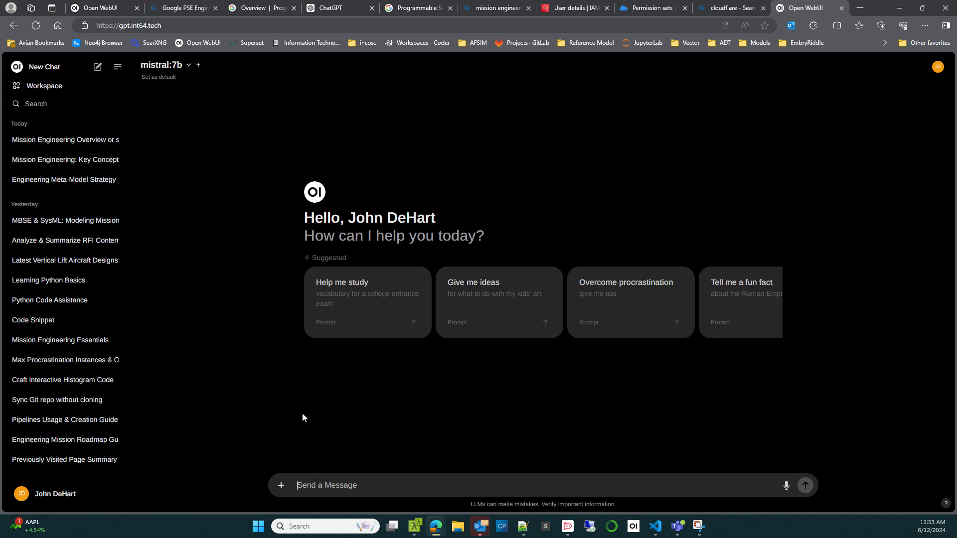
pyautogui.moveTo(299, 457)
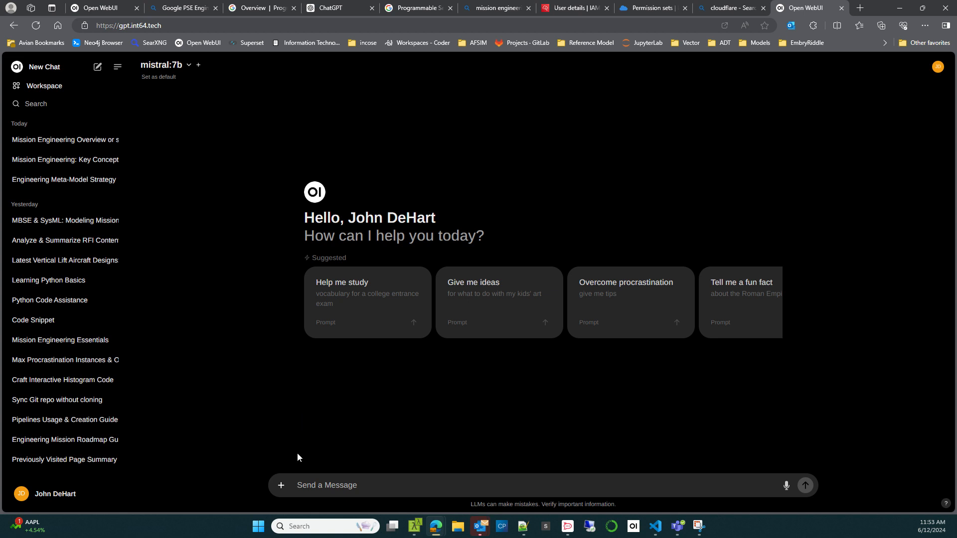
# Ask mistral:7b 'Tell me about mission engineering' in the new chat.
pyautogui.click(281, 485)
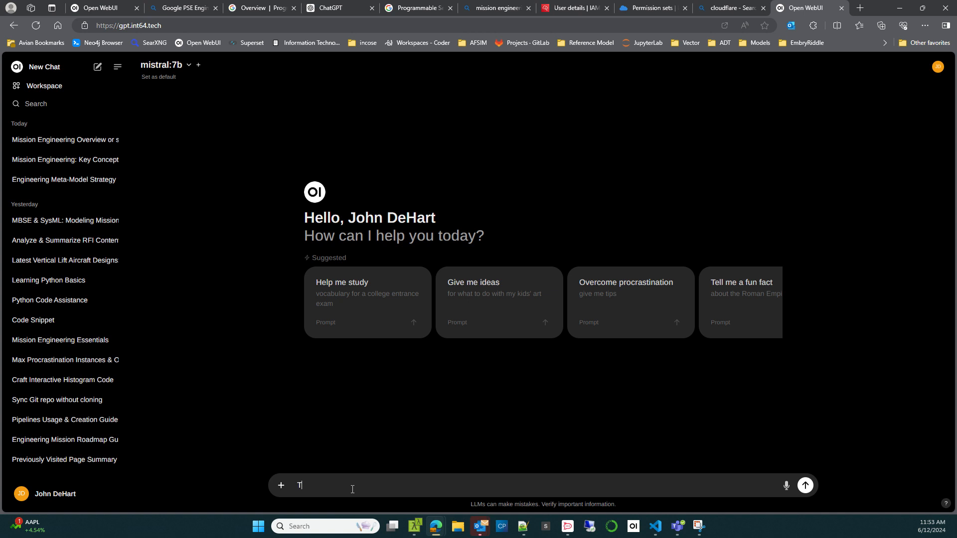
pyautogui.write('ell me about m')
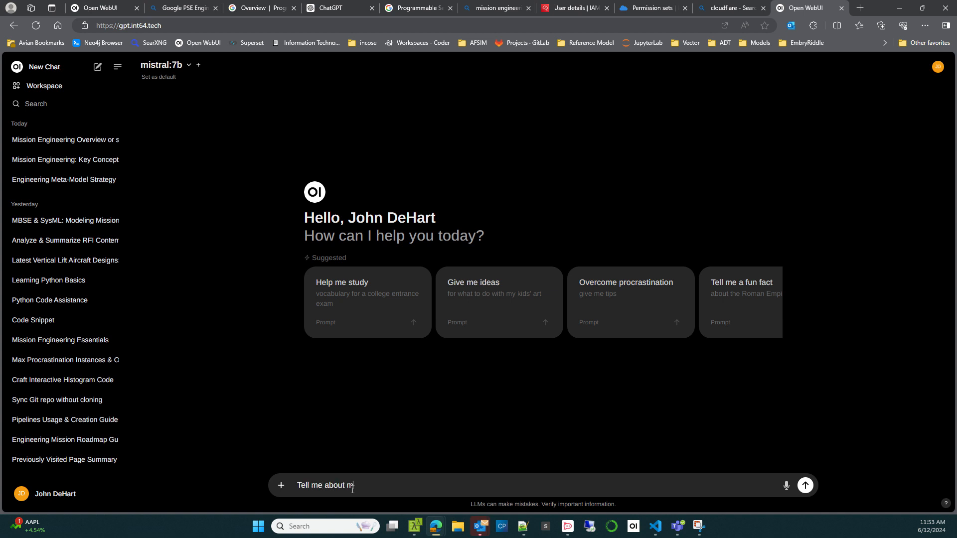
pyautogui.write('ission engineerin')
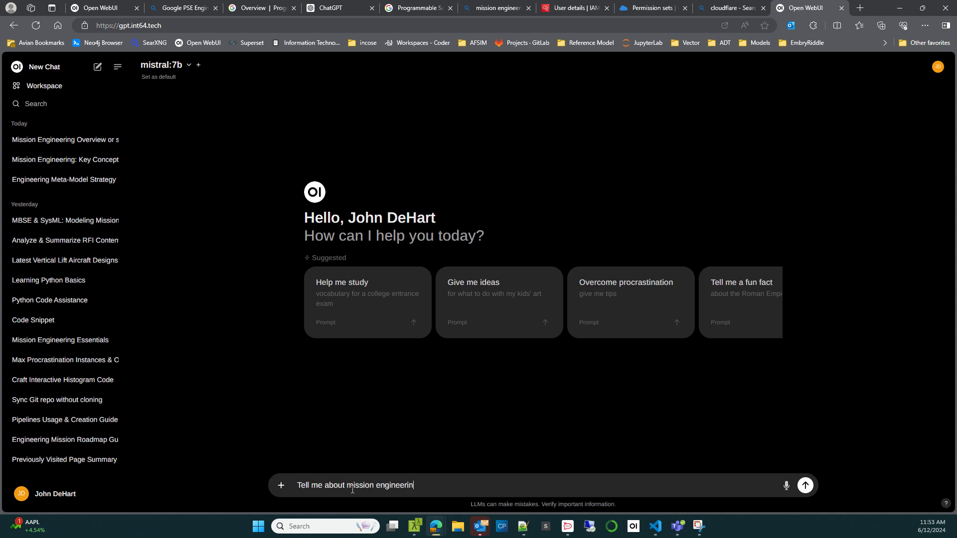
pyautogui.click(805, 486)
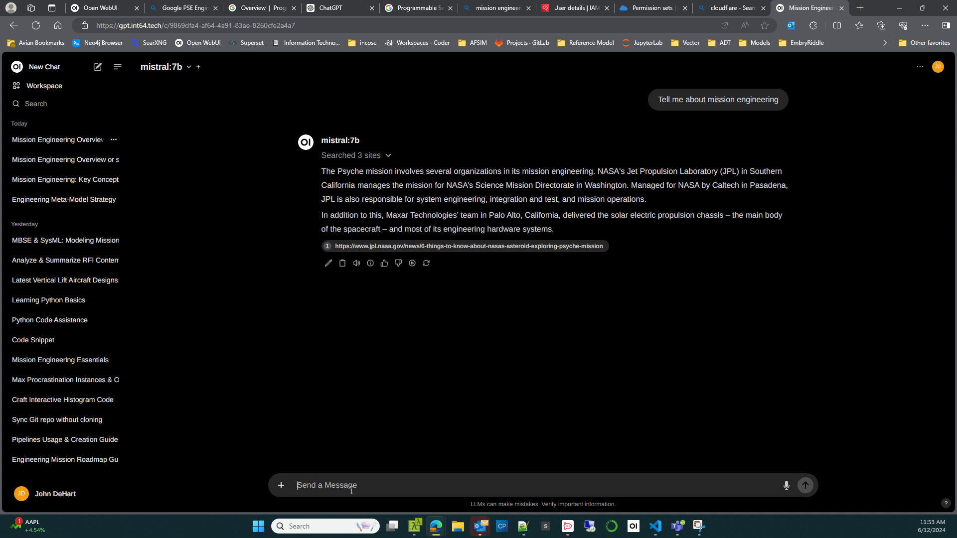
pyautogui.click(388, 156)
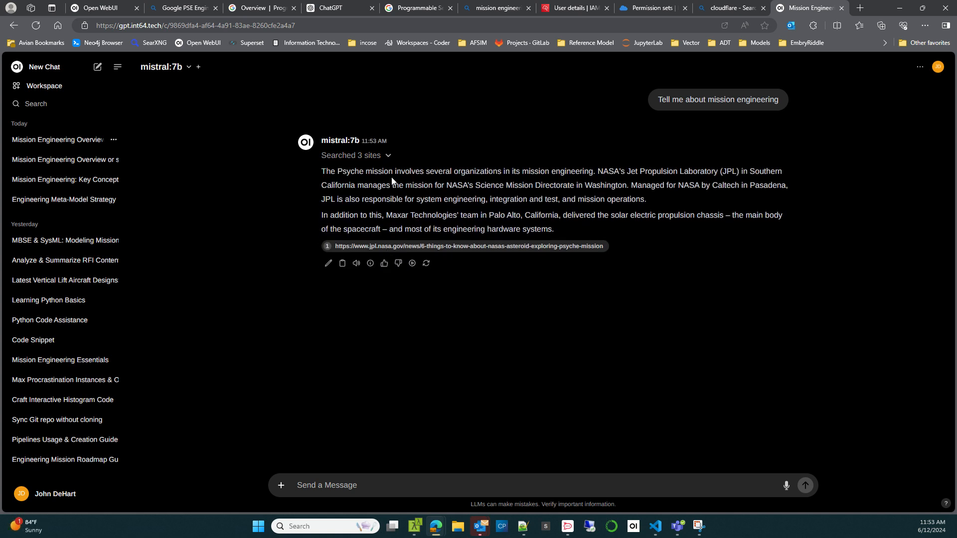
pyautogui.moveTo(667, 184)
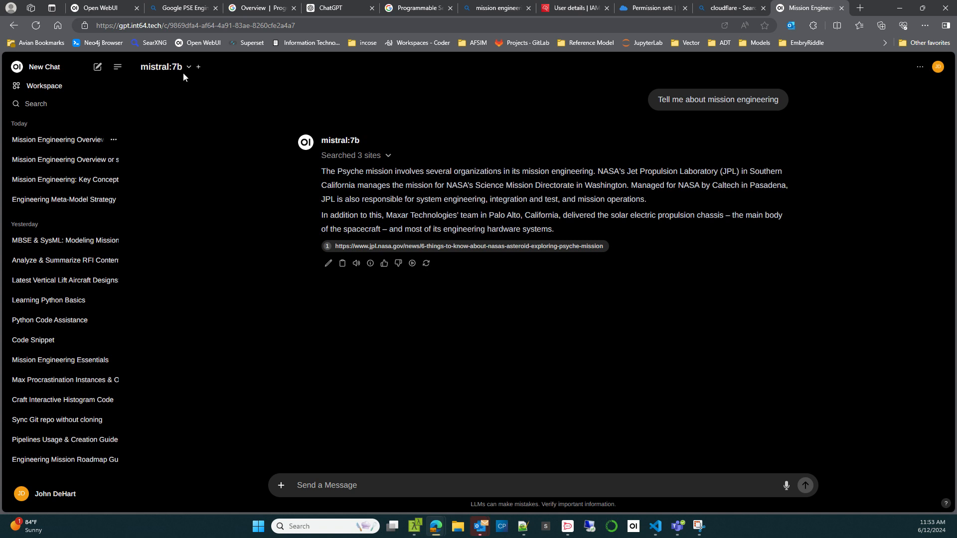
# Switch to llama3:70b and send 'Tell me about mission engineering'.
pyautogui.click(162, 66)
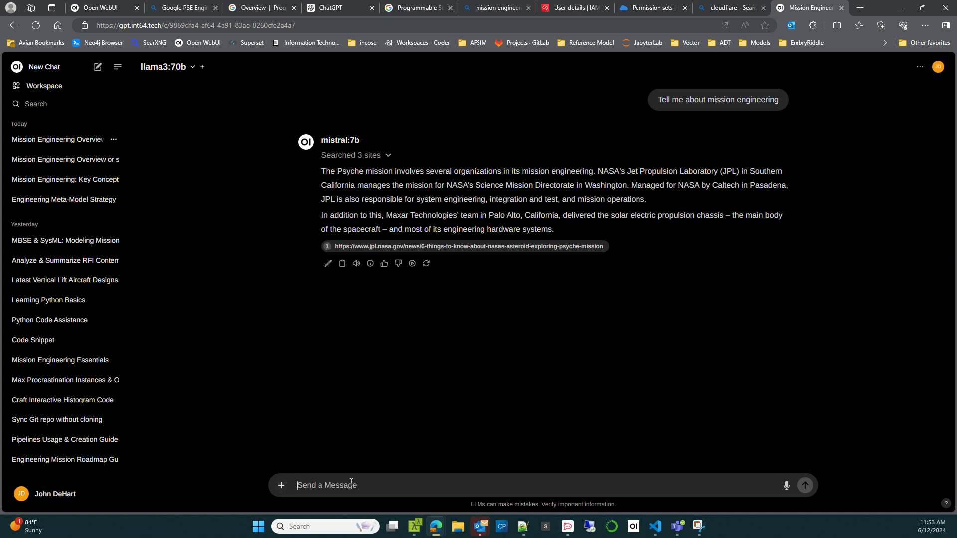
pyautogui.write('Tell me about')
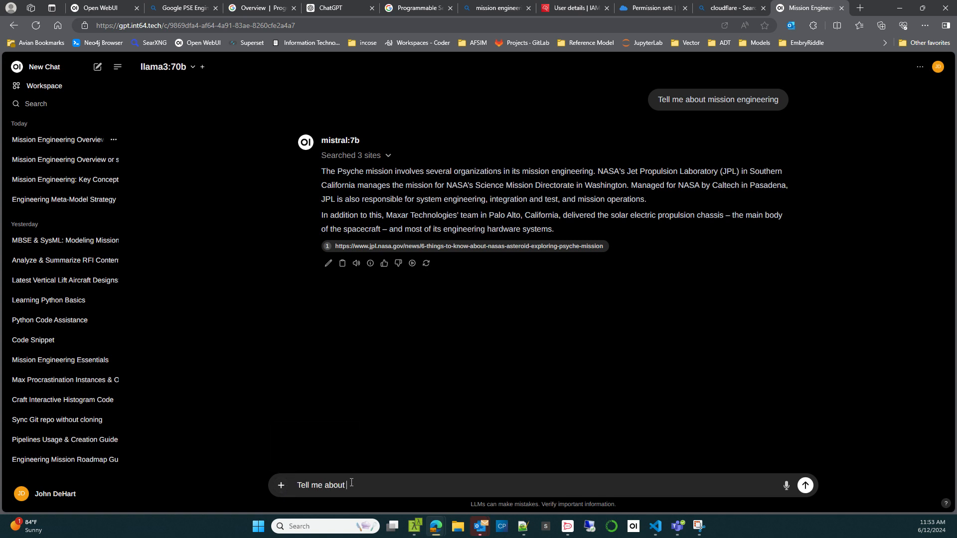
pyautogui.write('mission engineering')
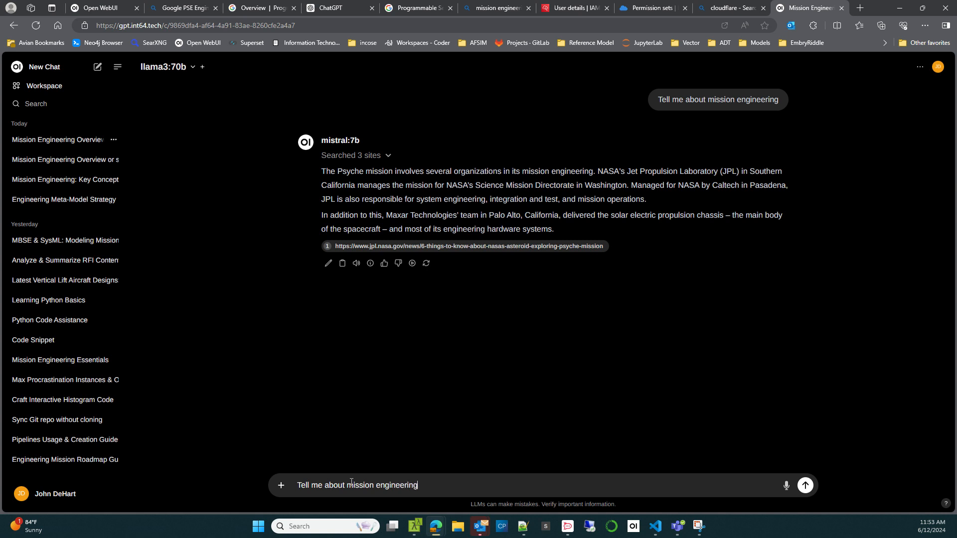
pyautogui.click(805, 485)
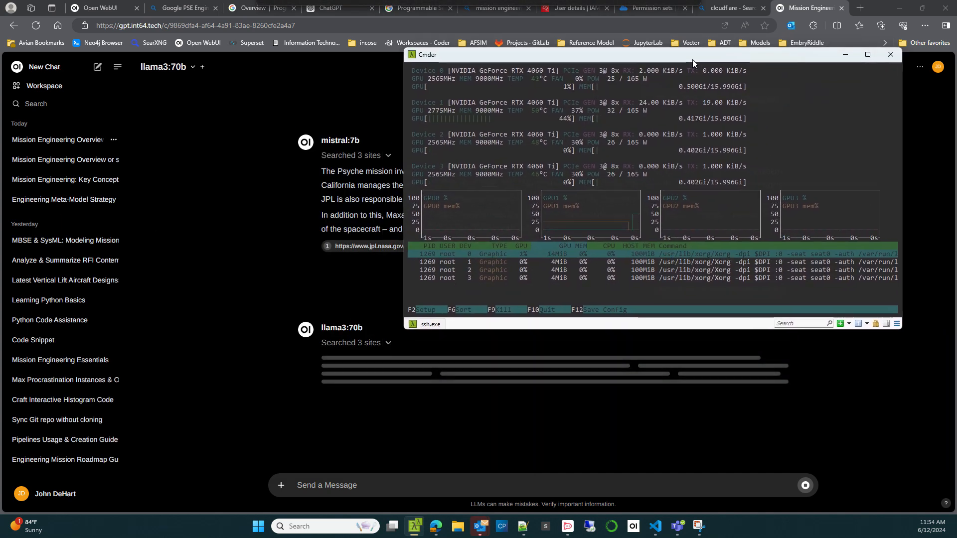
pyautogui.moveTo(596, 178)
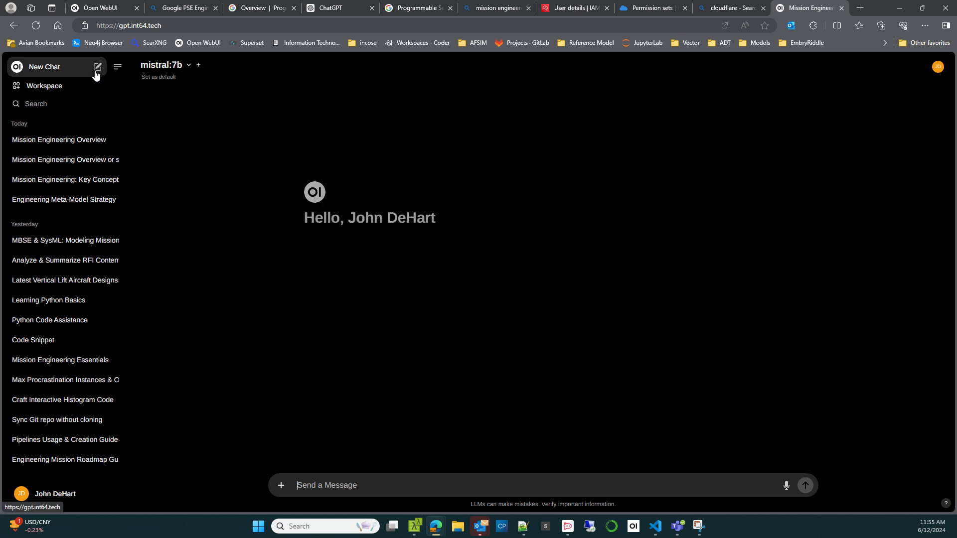
# Add gemma:7b beside mistral:7b and type 'Tell me about mission engineering' unsent.
pyautogui.click(198, 65)
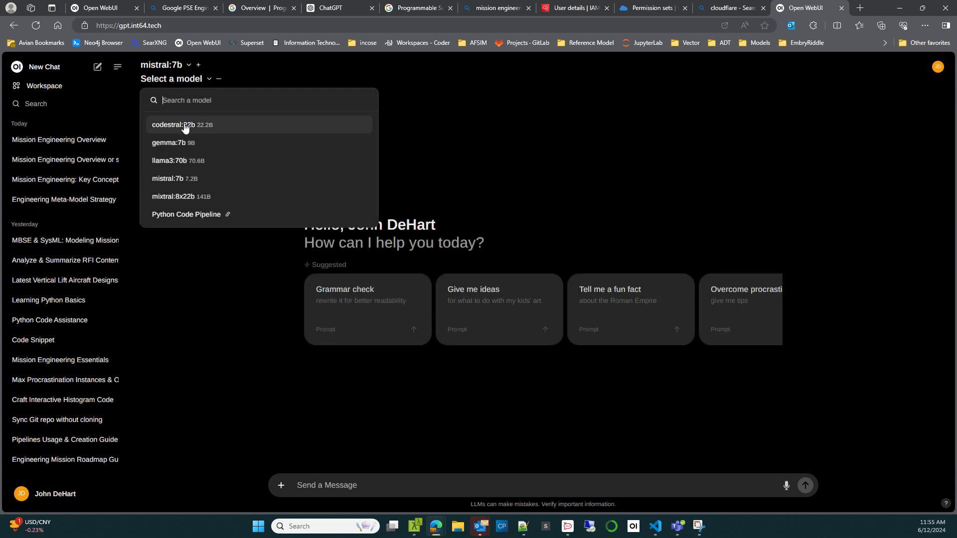
pyautogui.click(172, 142)
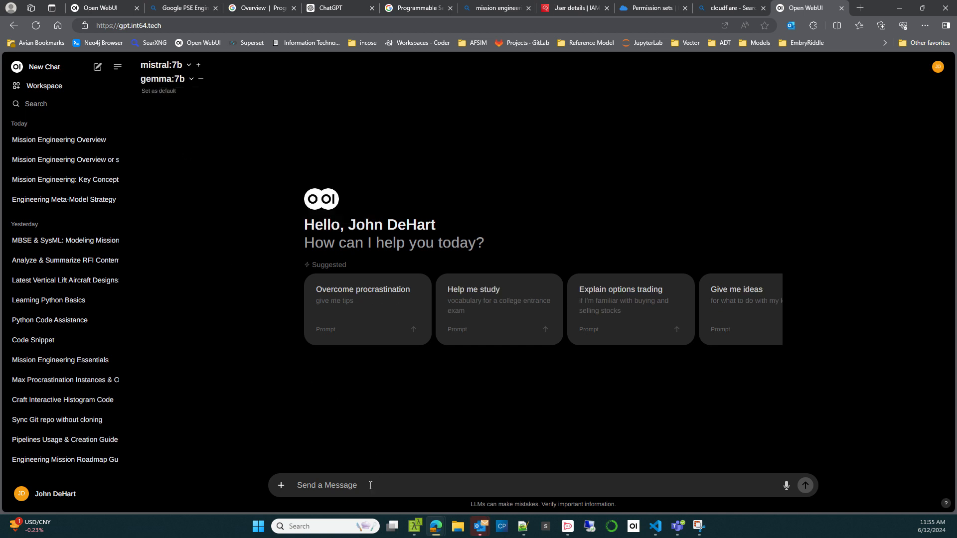
pyautogui.moveTo(367, 492)
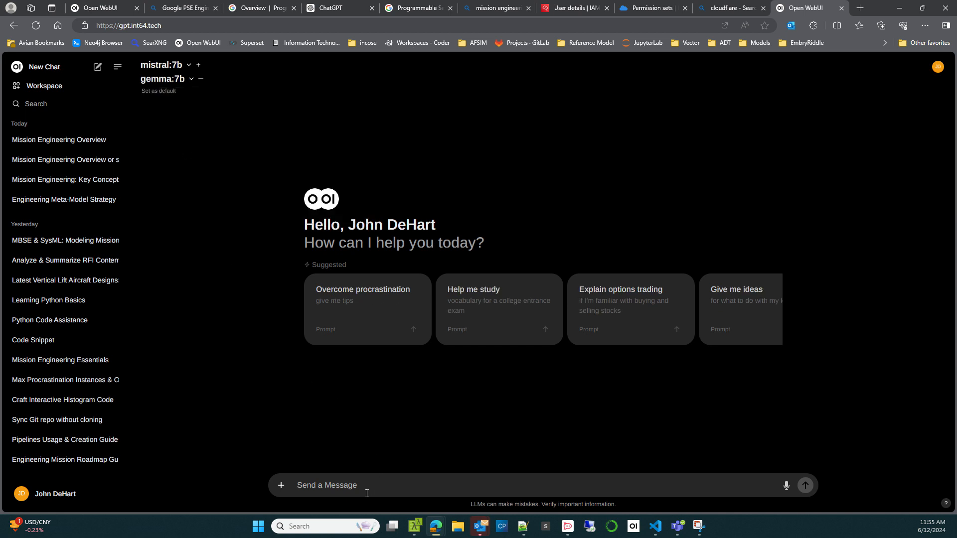
pyautogui.write('Tell me')
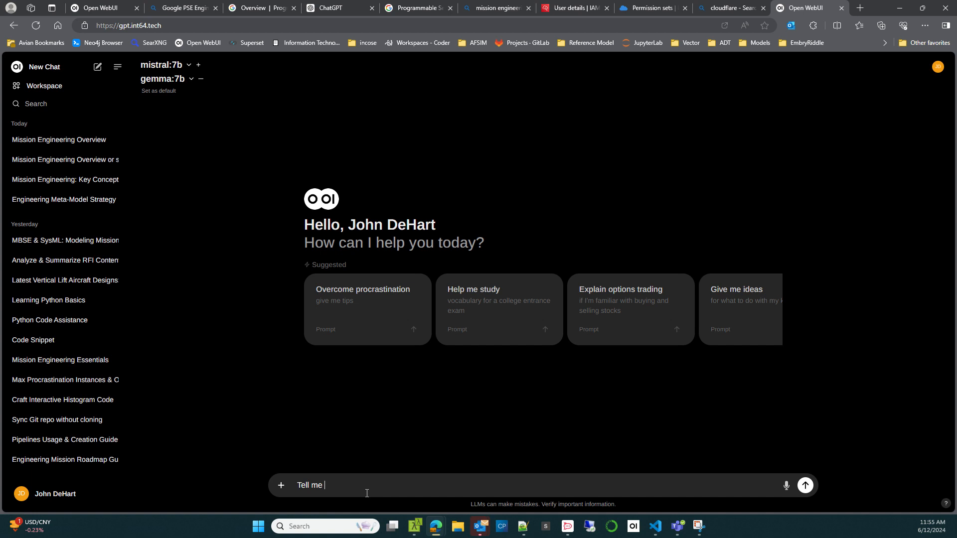
pyautogui.write('about mission en')
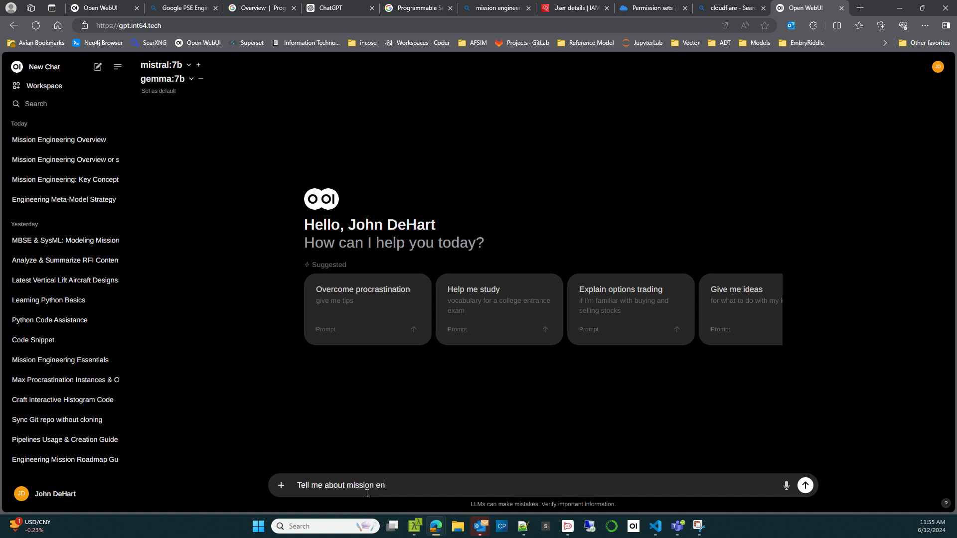
pyautogui.write('gineering')
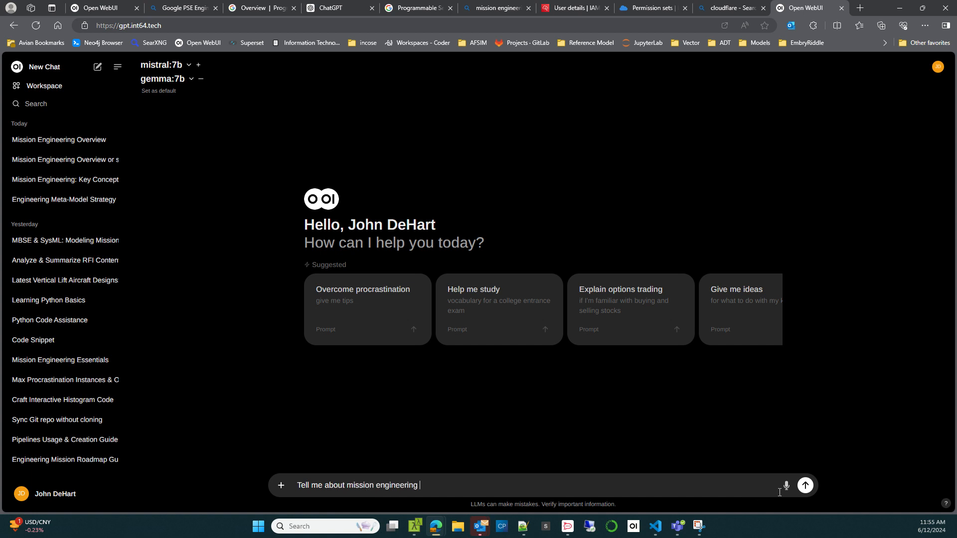
# Send the question to mistral:7b and gemma:7b, then select 'mission' in mistral's answer.
pyautogui.click(804, 485)
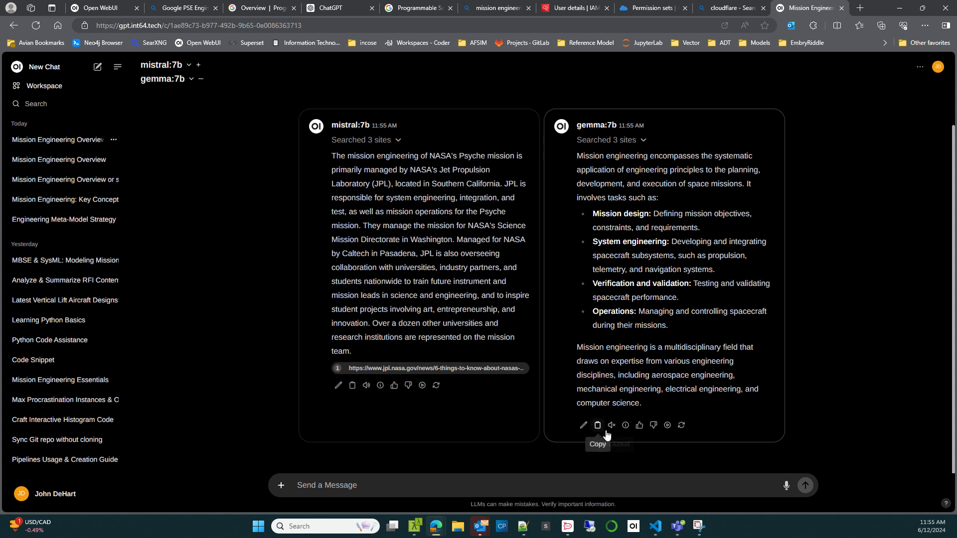
pyautogui.moveTo(402, 365)
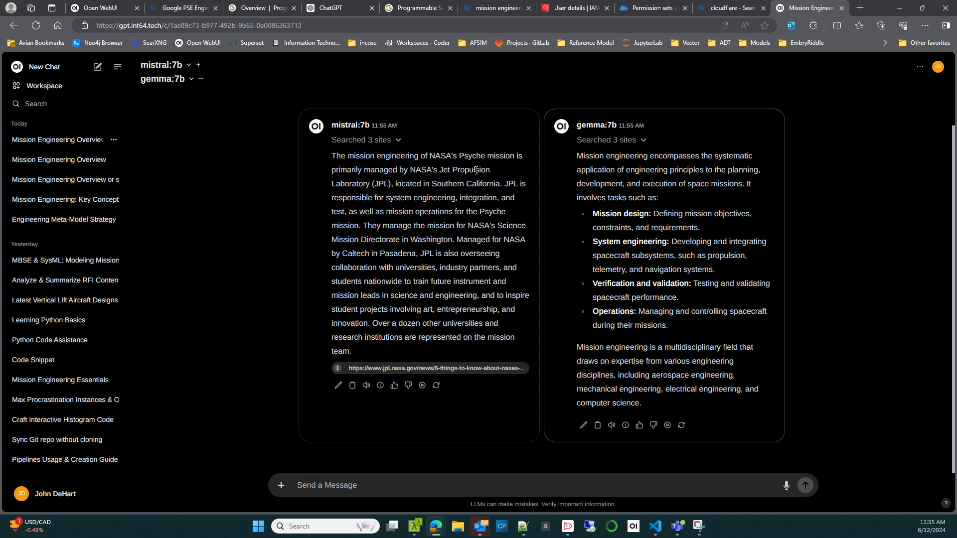
pyautogui.doubleClick(500, 155)
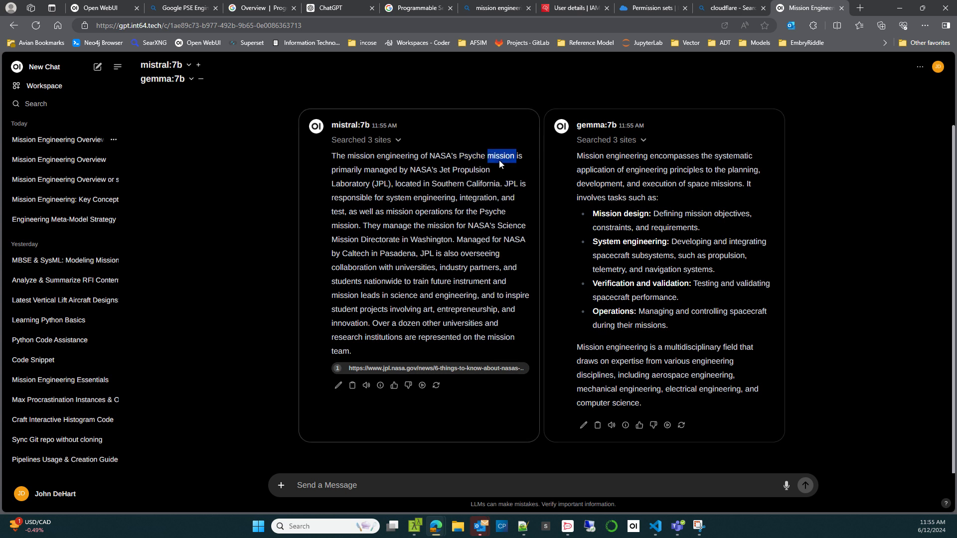